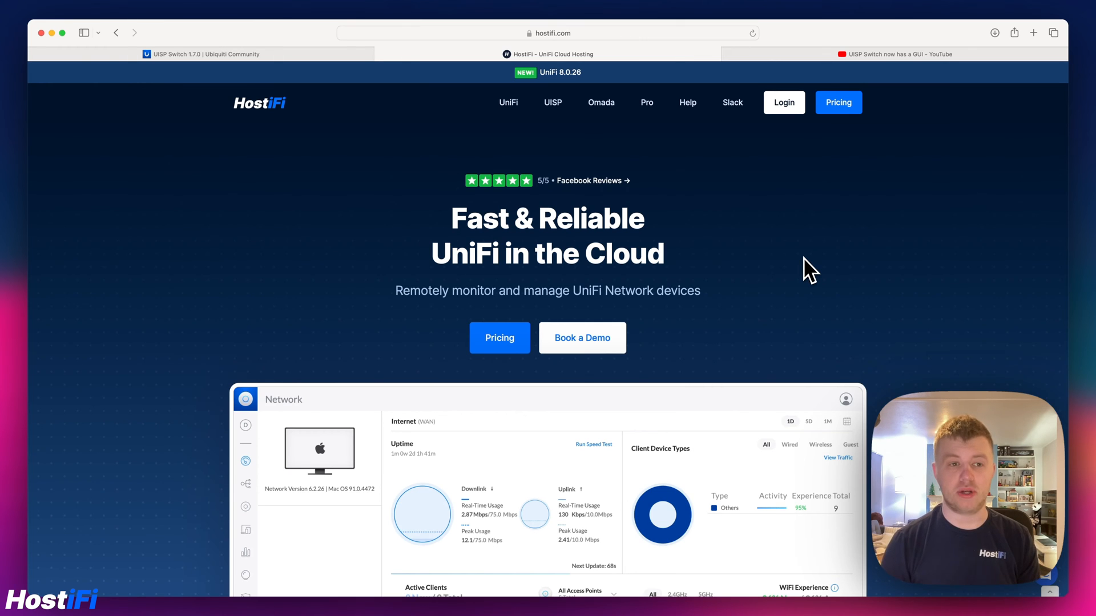
# Step: View the UISP Switch 1.7.0 release notes, then move to the HostiFi YouTube channel
pyautogui.click(203, 54)
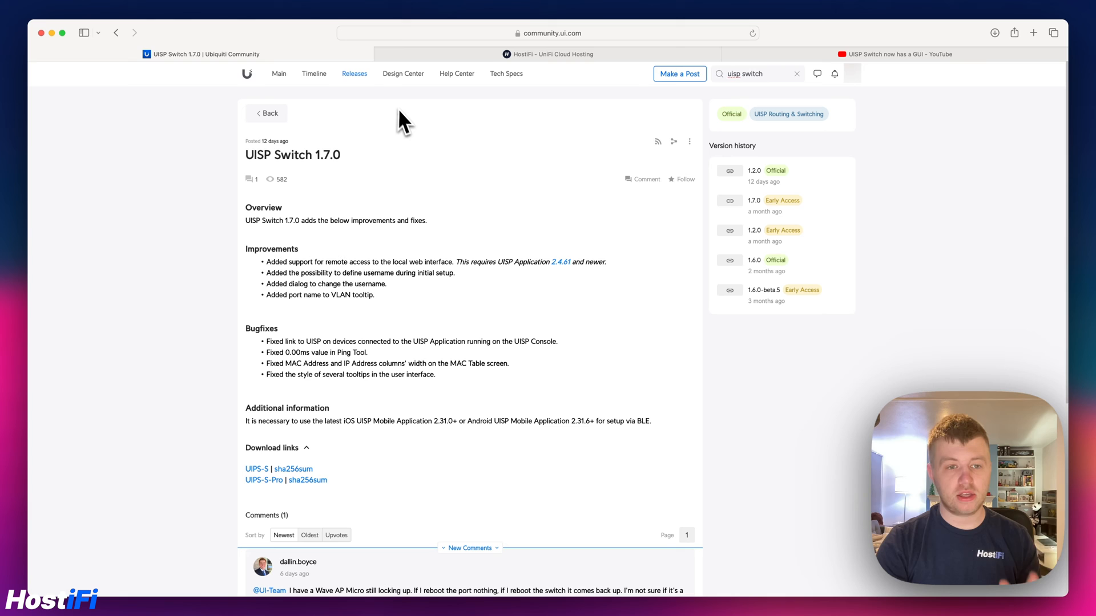
pyautogui.moveTo(412, 129)
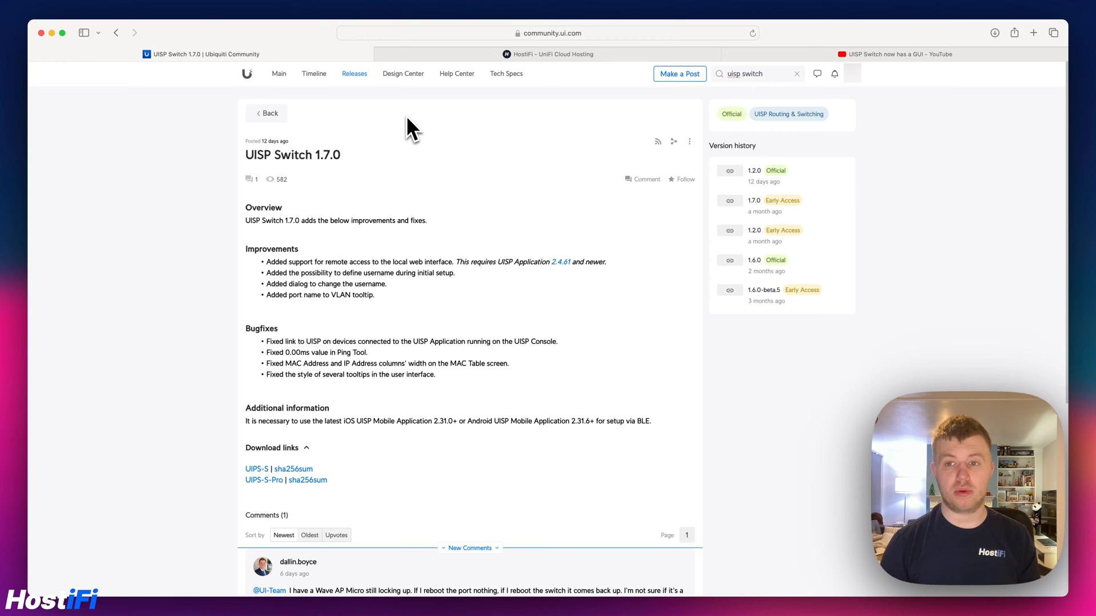
pyautogui.click(897, 54)
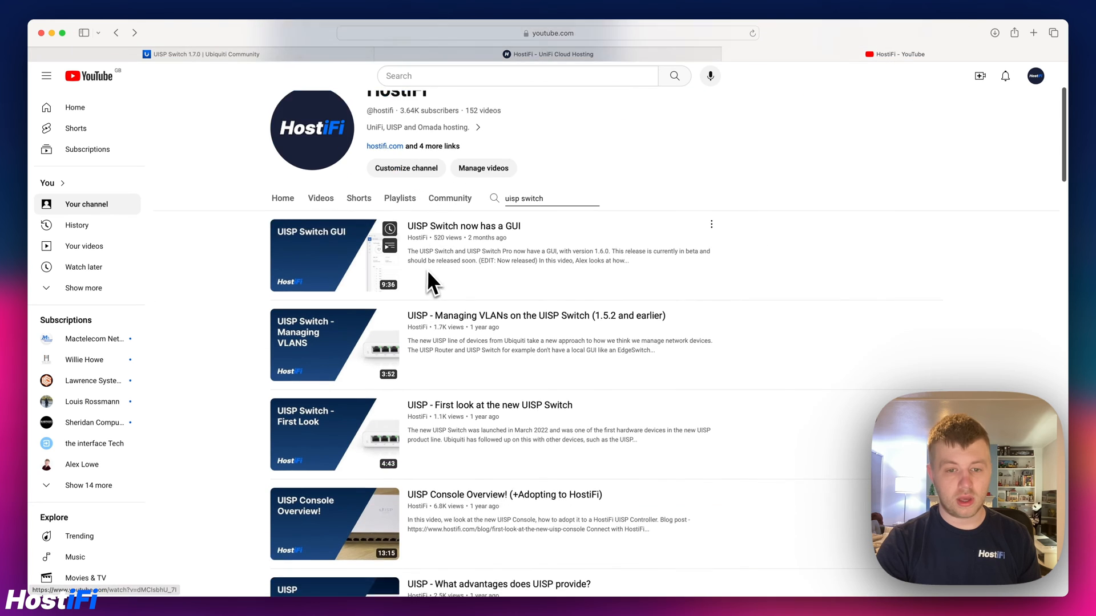
pyautogui.scroll(-3)
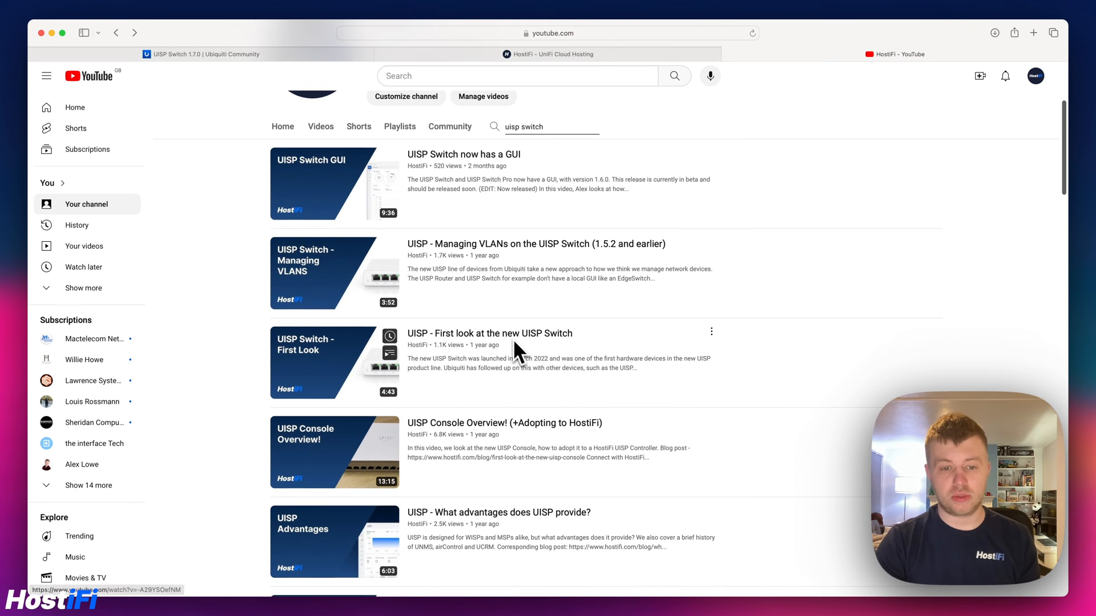
pyautogui.moveTo(461, 148)
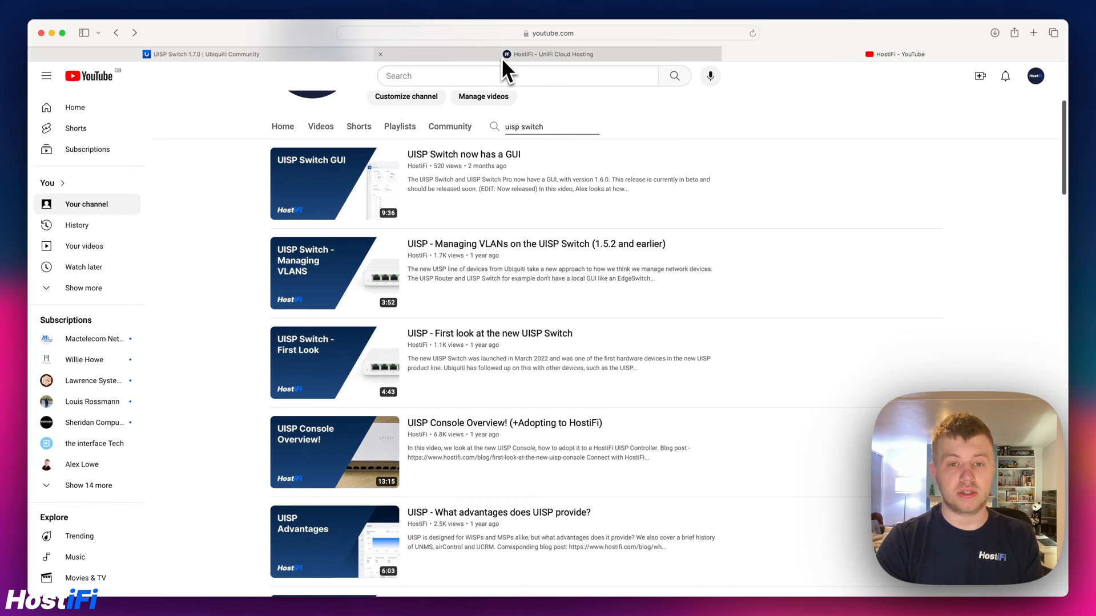
pyautogui.moveTo(811, 124)
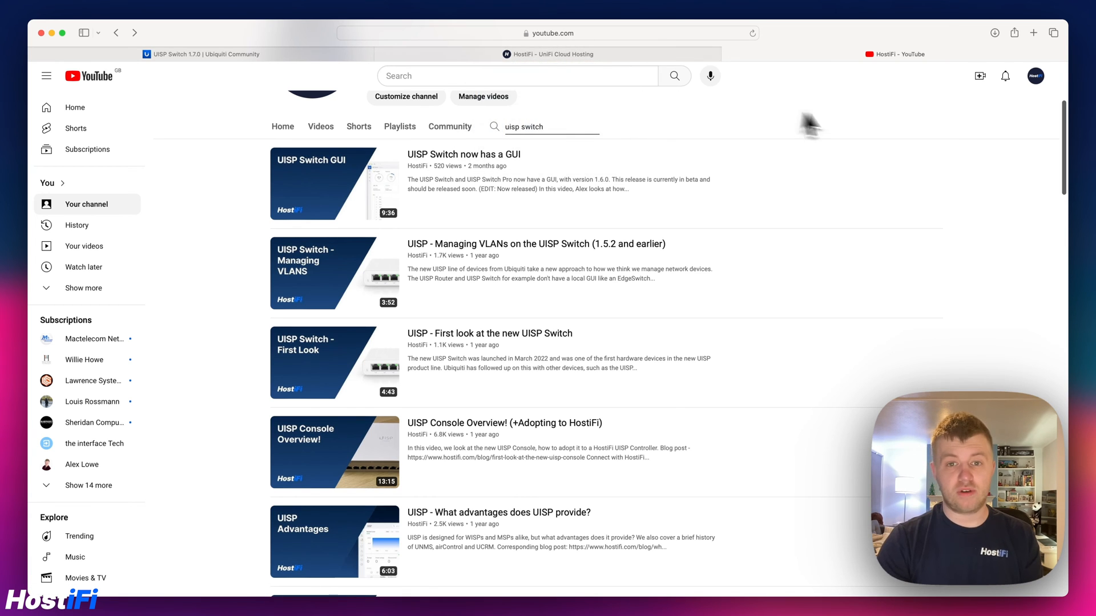
pyautogui.moveTo(863, 133)
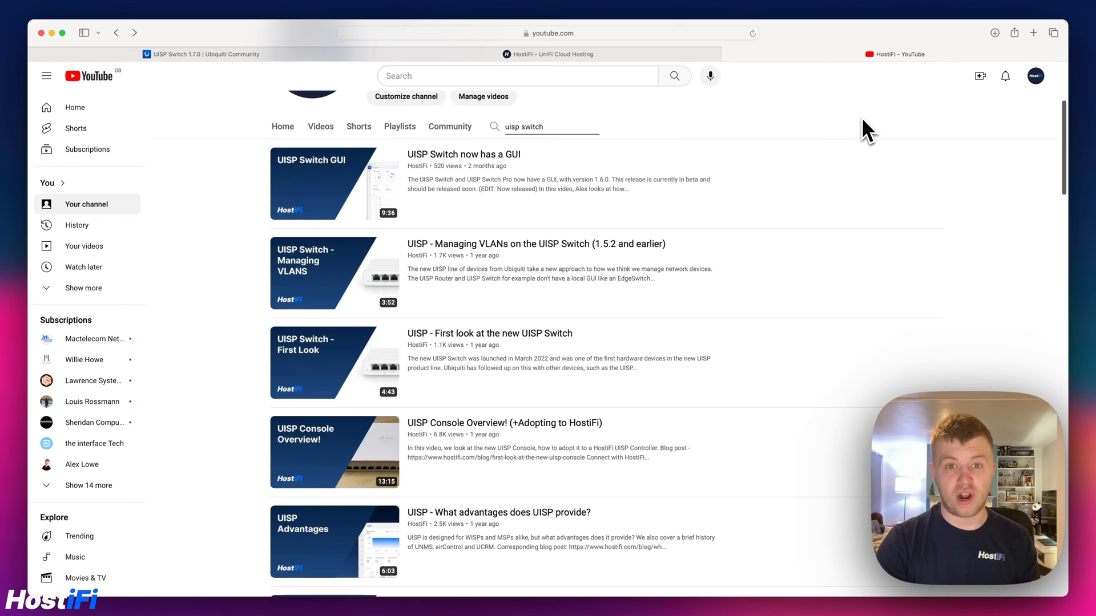
pyautogui.moveTo(867, 608)
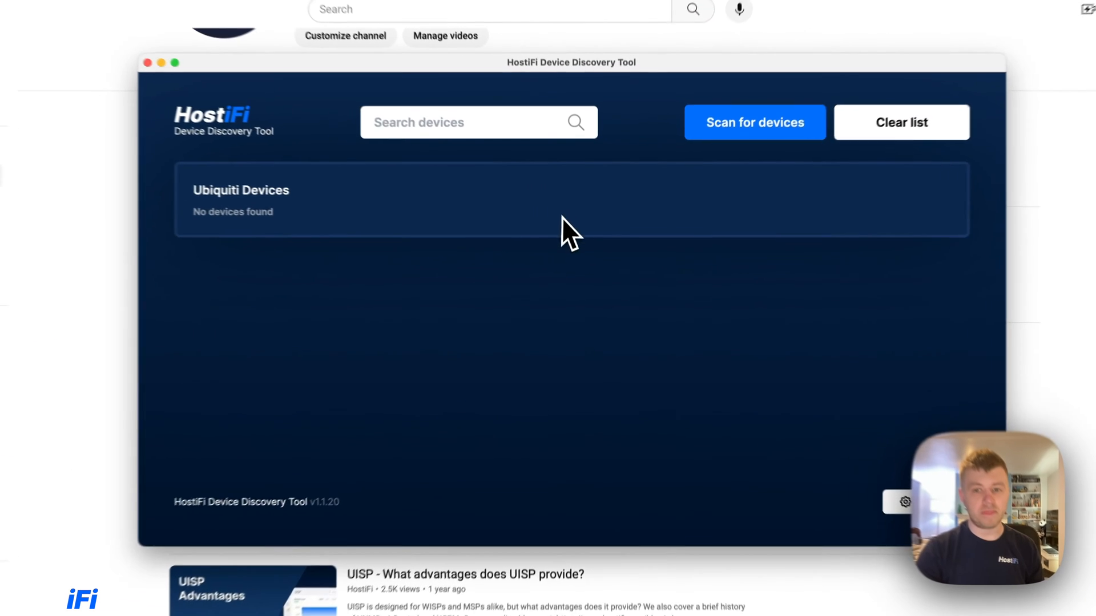
# Step: Scan the network, start adopting the found UISP Switch, and browse to 192.168.1.194
pyautogui.click(755, 122)
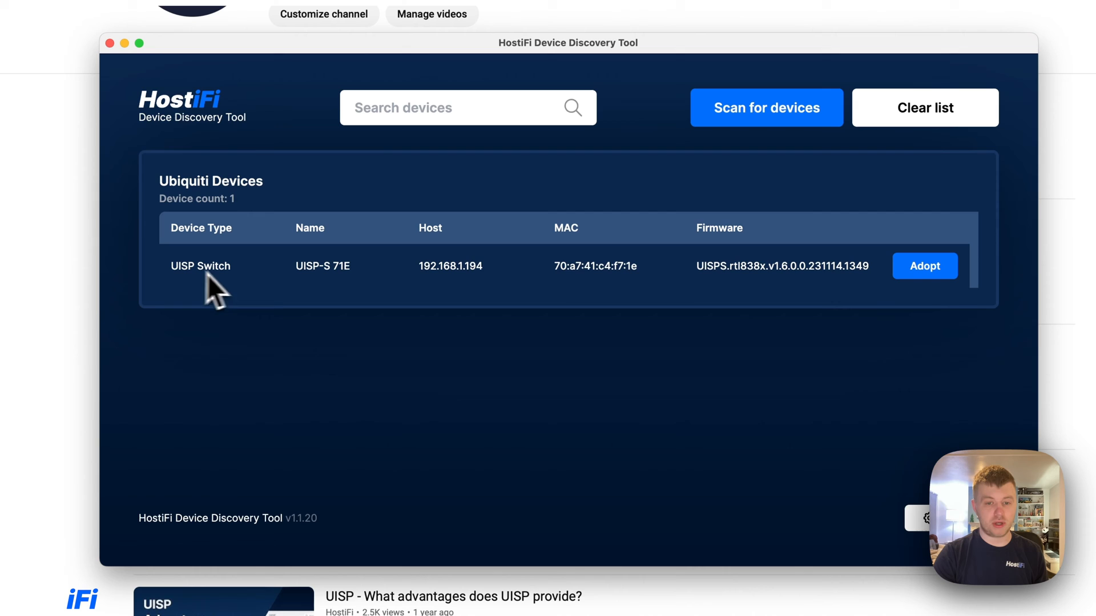
pyautogui.moveTo(751, 290)
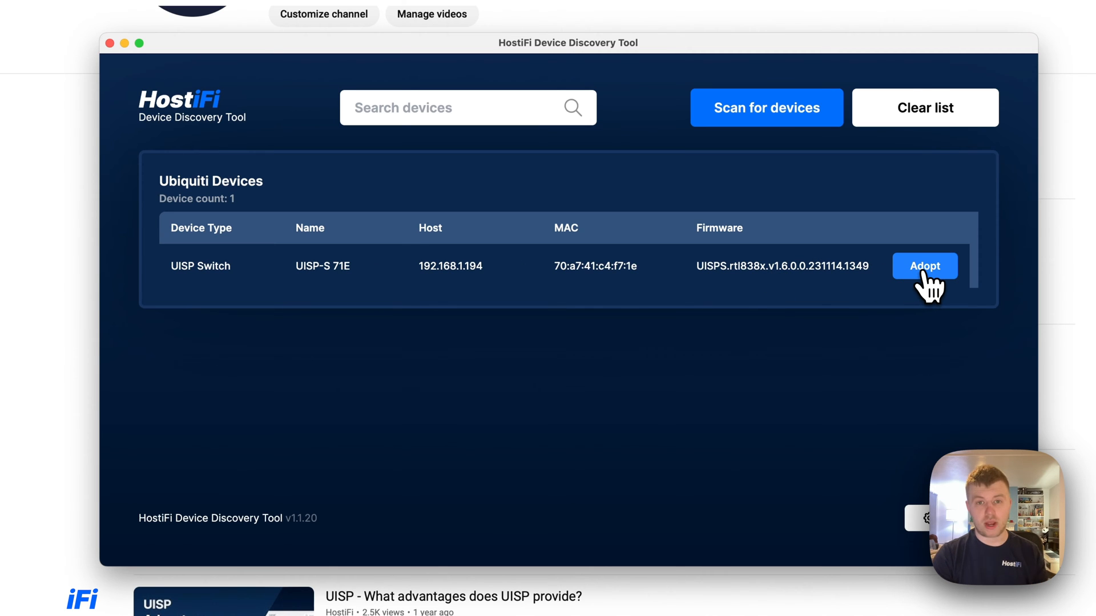
pyautogui.click(924, 266)
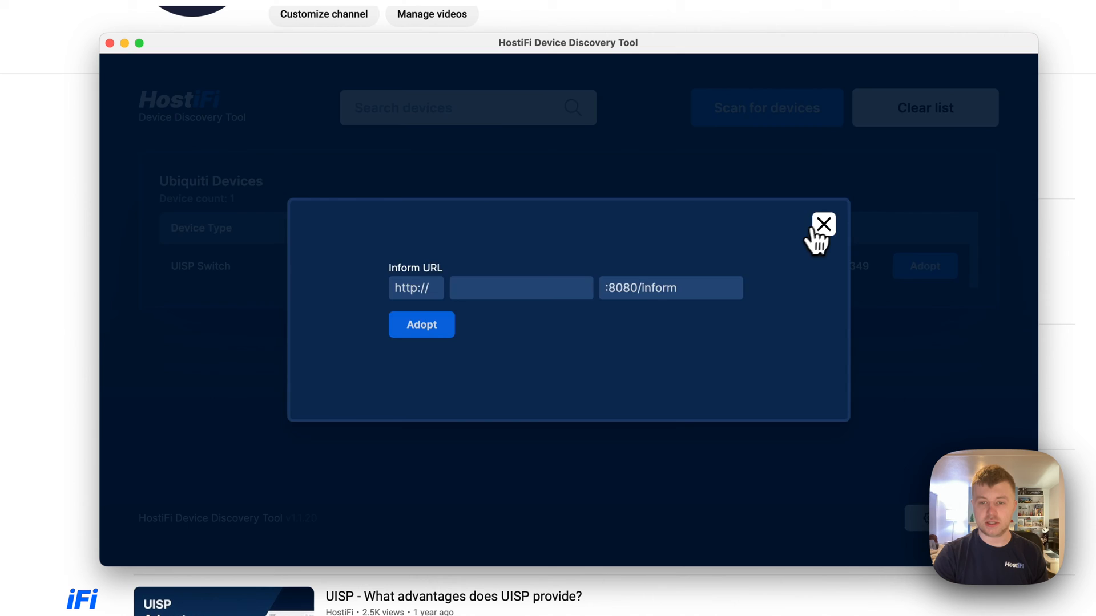
pyautogui.click(823, 224)
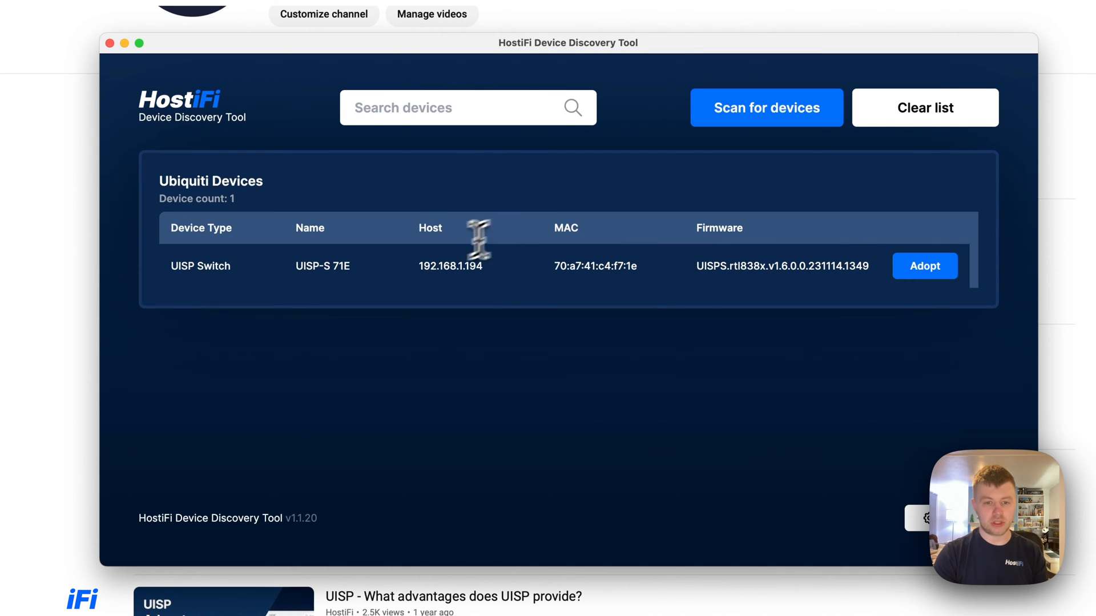
pyautogui.doubleClick(449, 266)
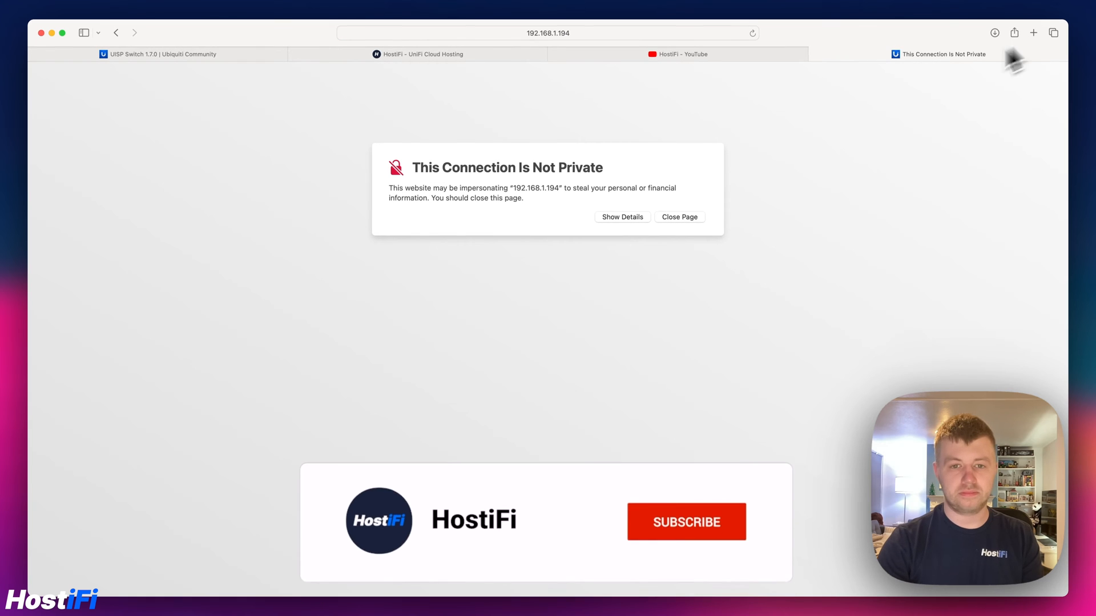
# Step: Proceed past the 'This Connection Is Not Private' warning to the switch's page
pyautogui.click(621, 217)
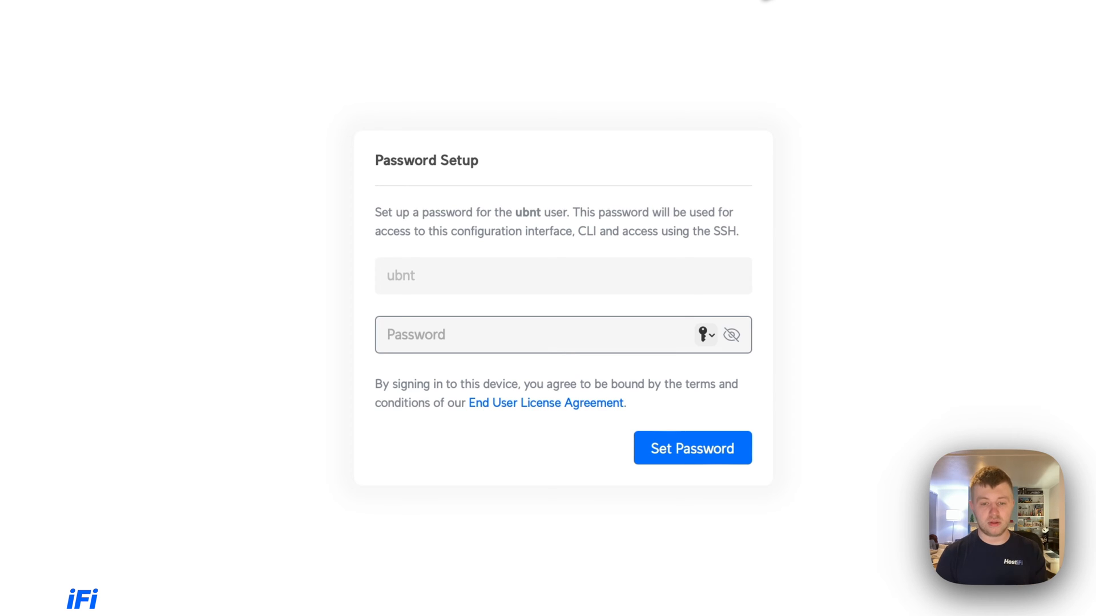
pyautogui.moveTo(811, 52)
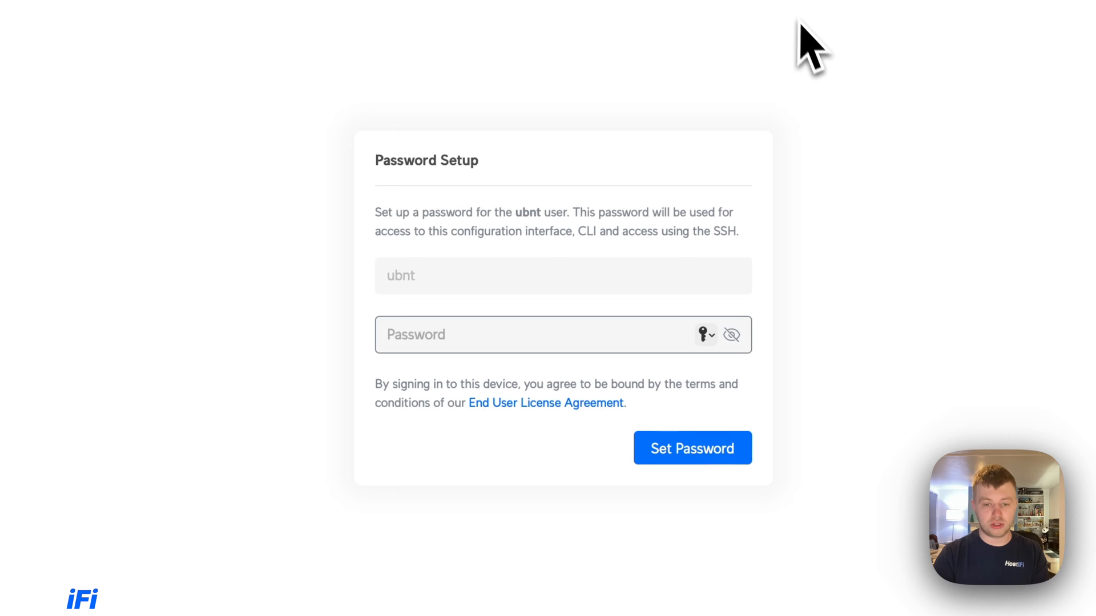
pyautogui.moveTo(784, 237)
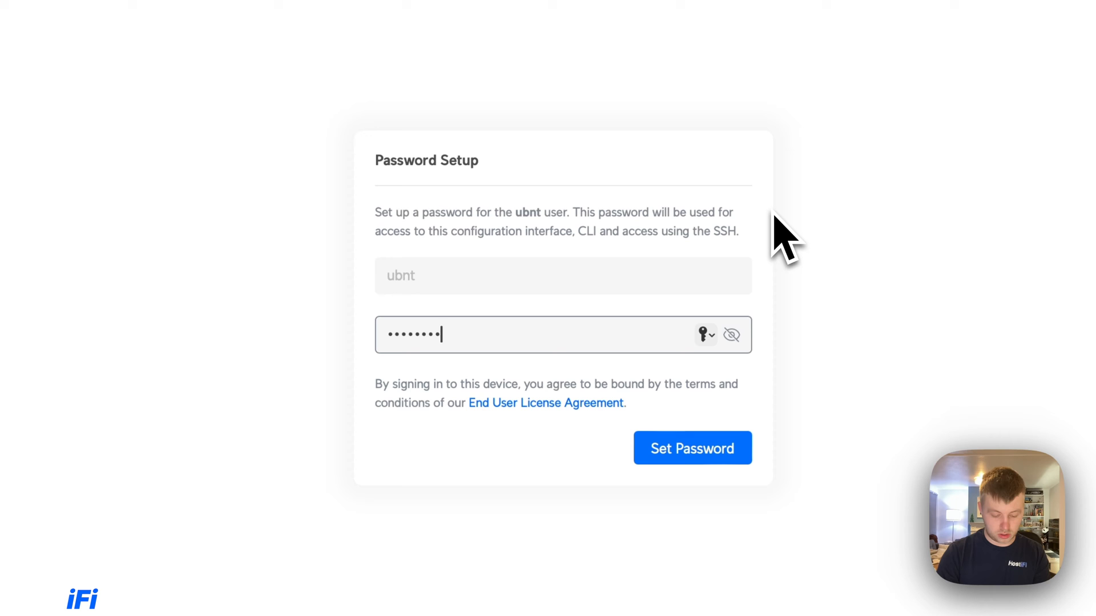
# Step: Save the ubnt password, allow usage analytics, and return to the 1.7.0 release notes
pyautogui.click(692, 447)
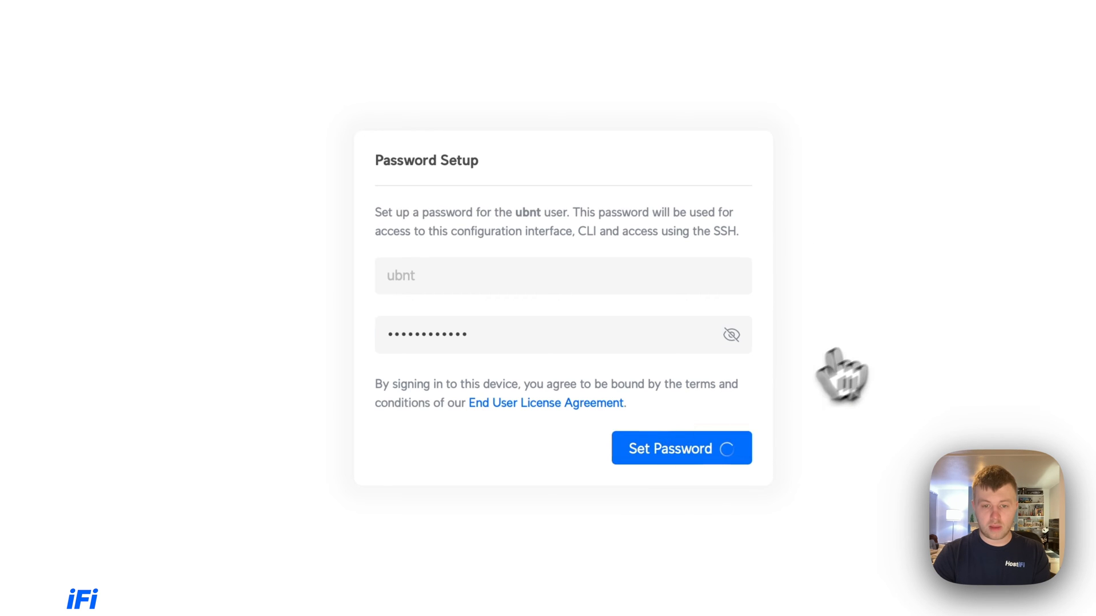
pyautogui.click(670, 448)
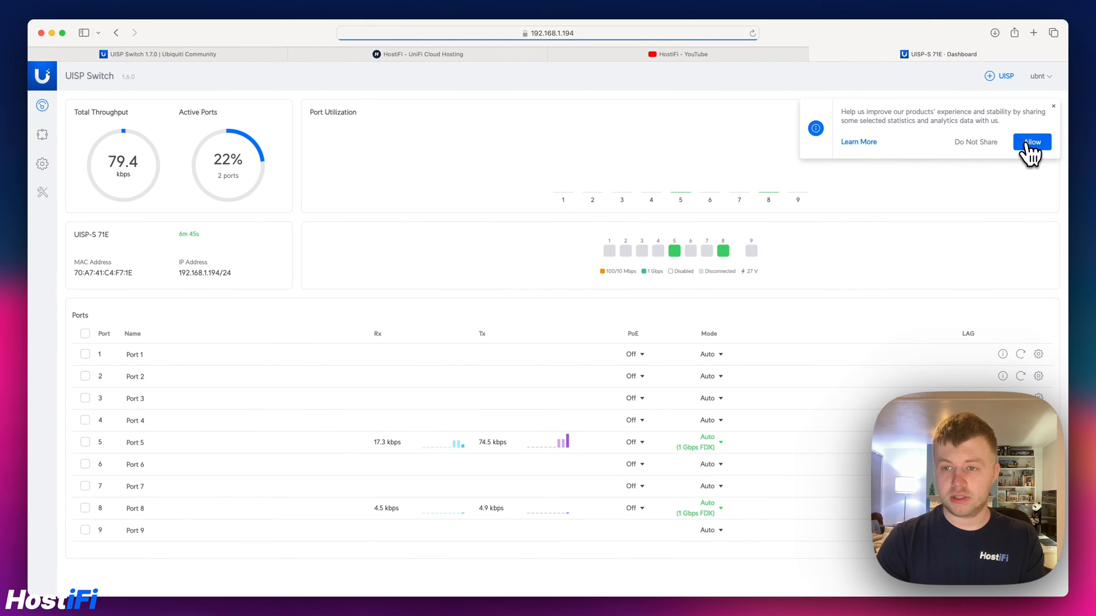
pyautogui.click(1032, 141)
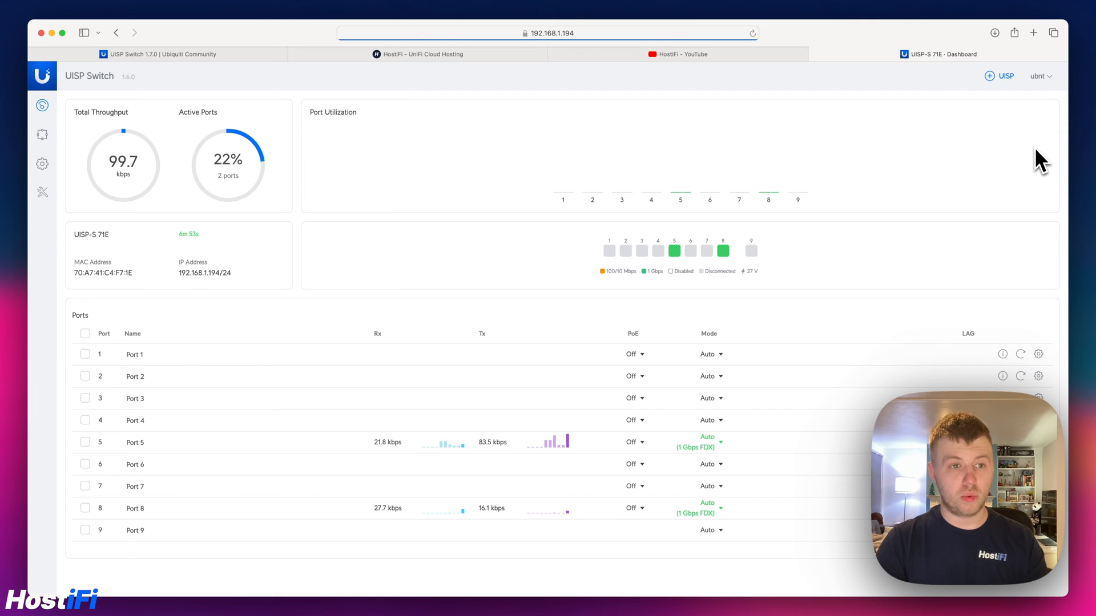
pyautogui.click(158, 53)
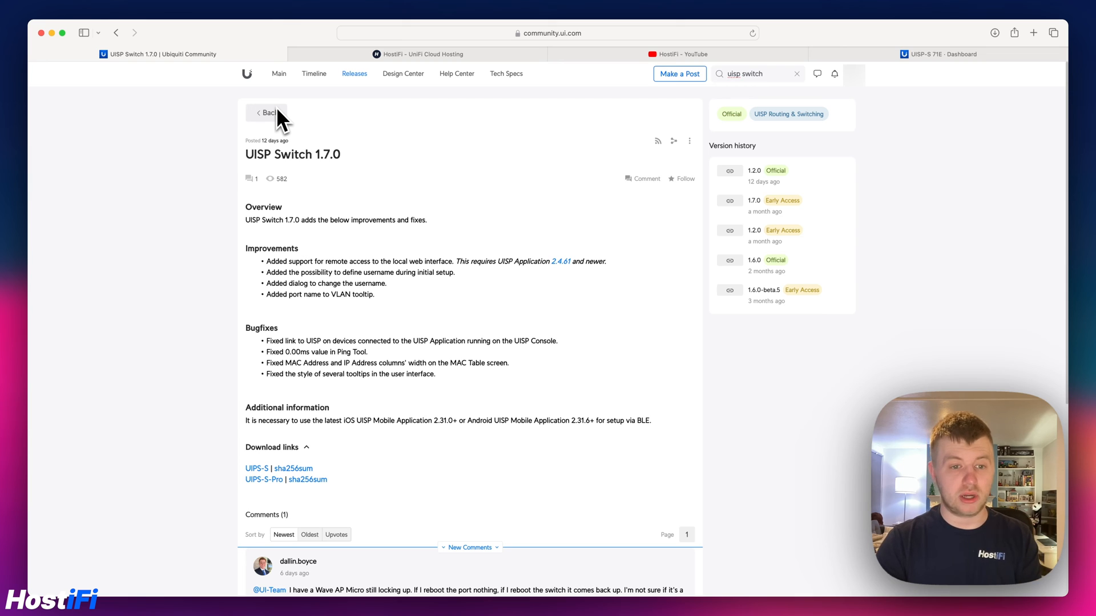
pyautogui.moveTo(309, 215)
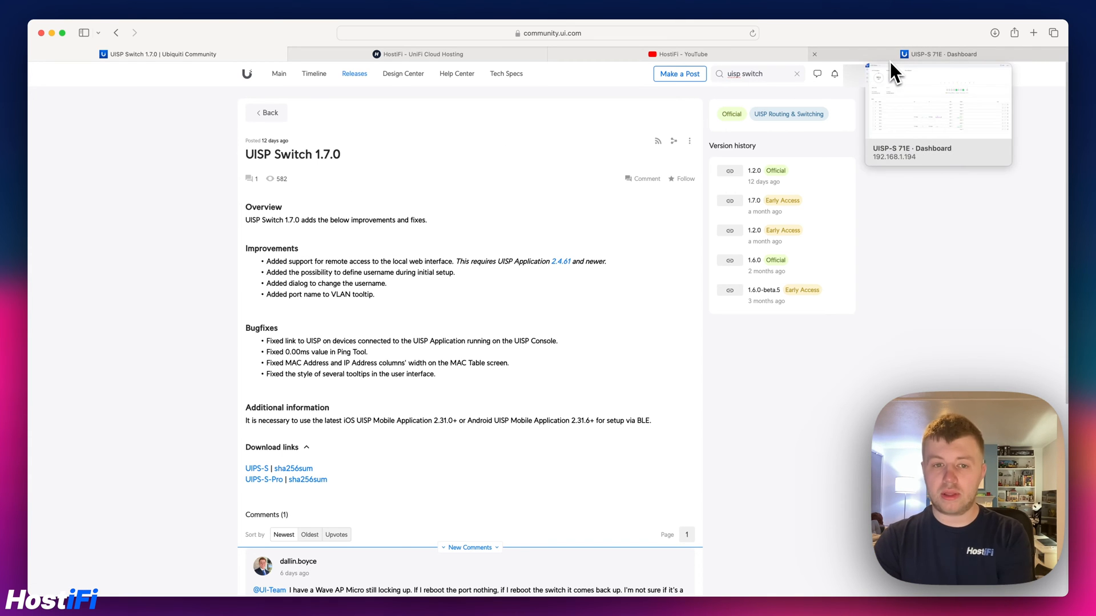
# Step: Switch back to the UISP-S 71E dashboard from the release notes
pyautogui.click(947, 53)
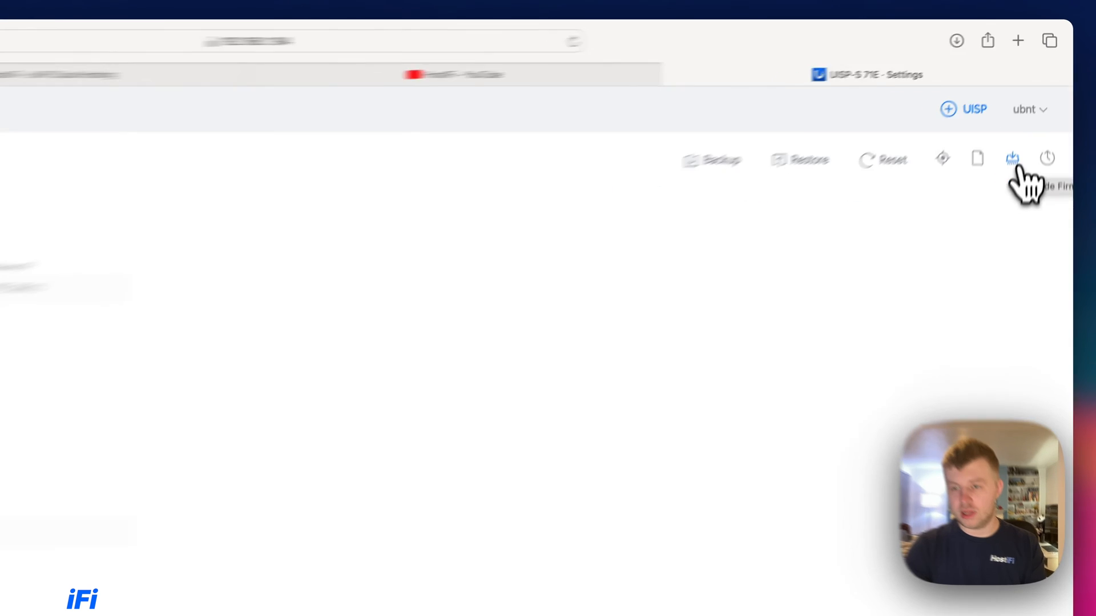
# Step: Start a firmware upgrade from a downloaded file in the switch's Settings
pyautogui.click(1013, 158)
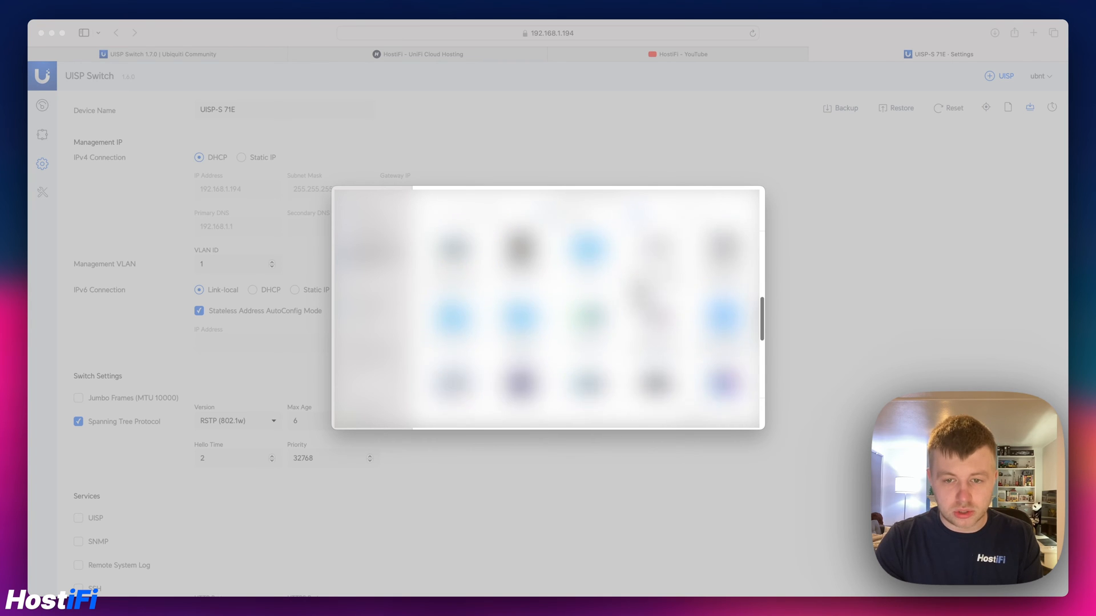
pyautogui.scroll(-3)
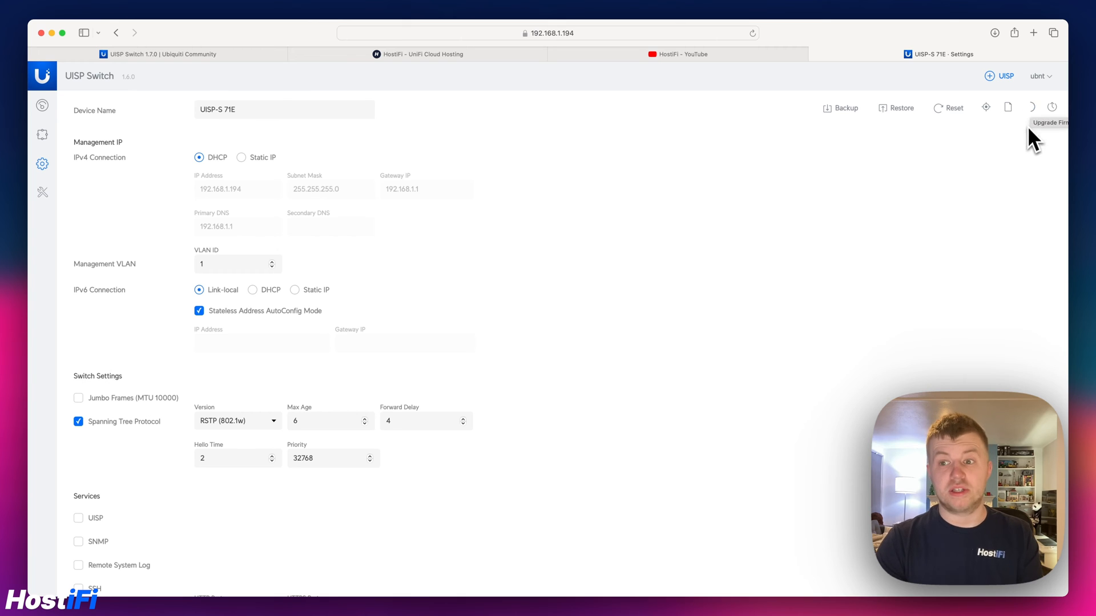
pyautogui.click(42, 112)
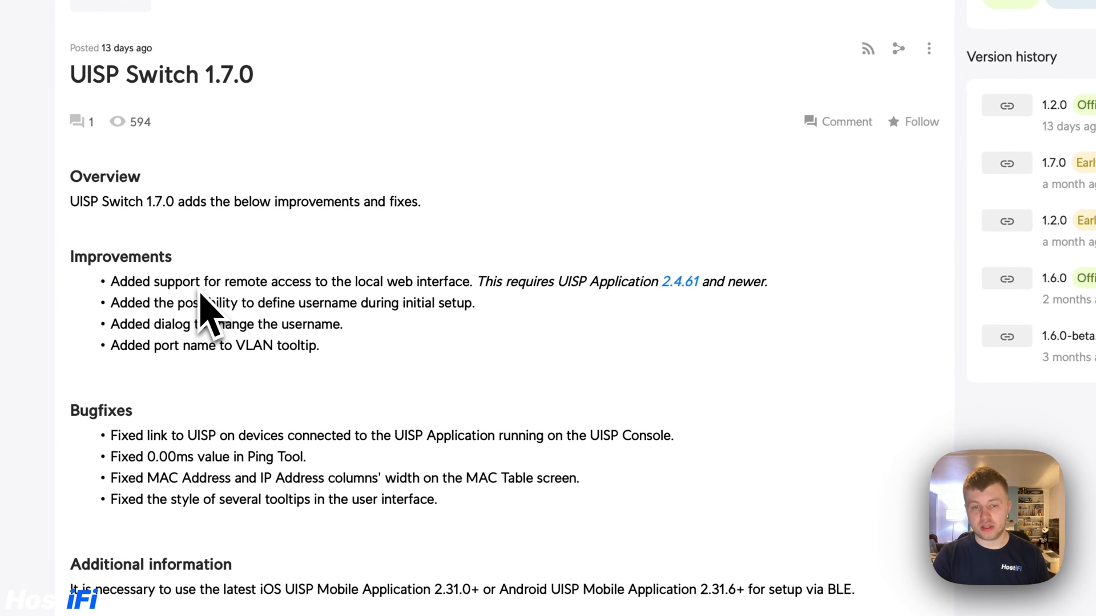
pyautogui.moveTo(259, 300)
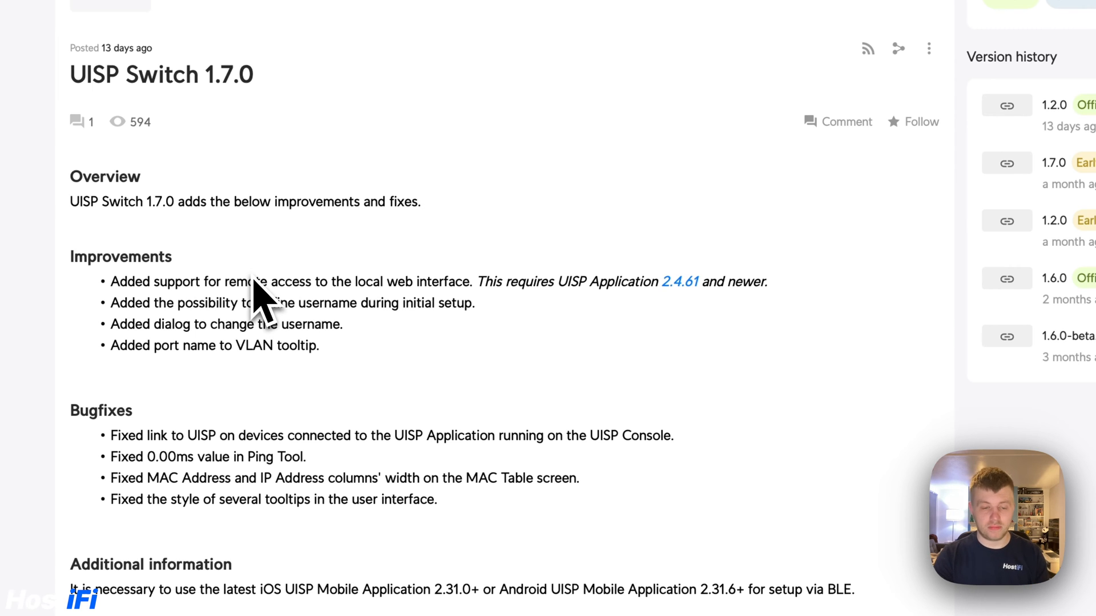
pyautogui.moveTo(213, 357)
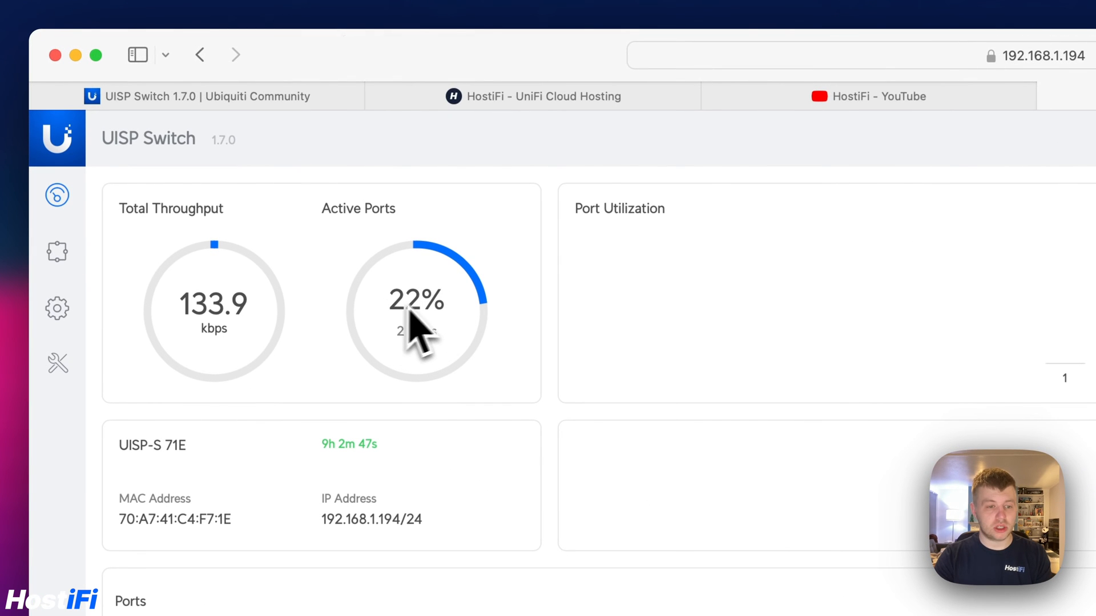
pyautogui.moveTo(269, 451)
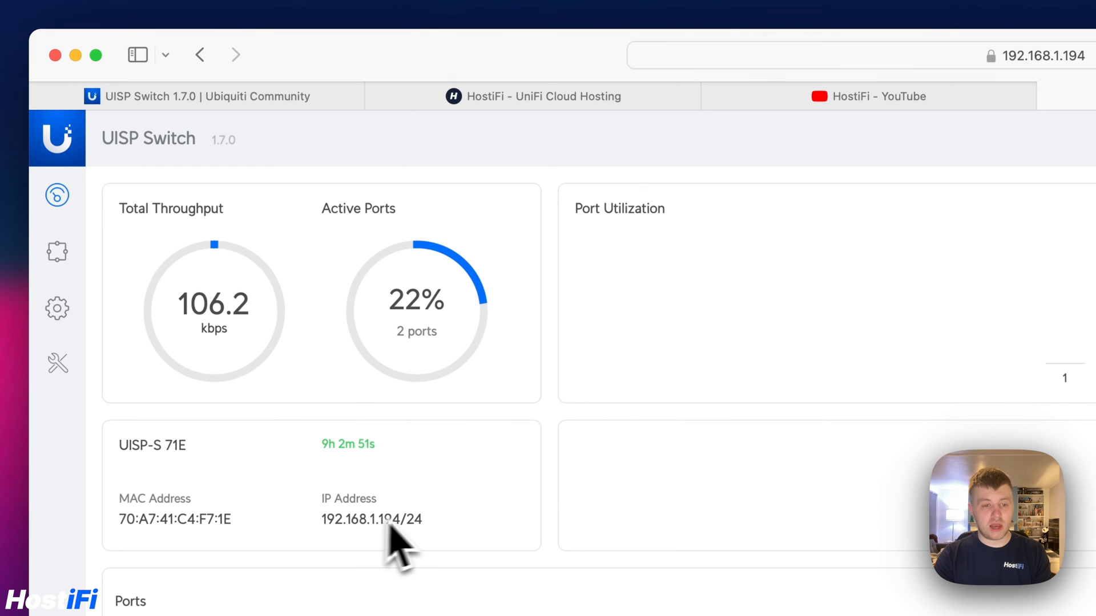
# Step: Review the port status legend, then show the ubnt account options menu
pyautogui.scroll(-3)
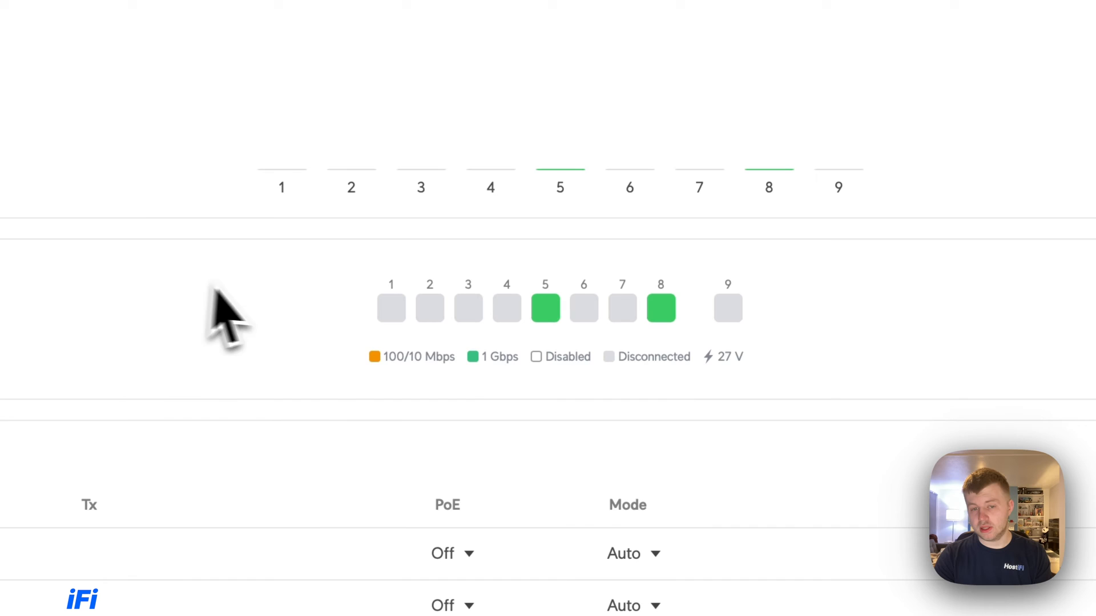
pyautogui.moveTo(517, 349)
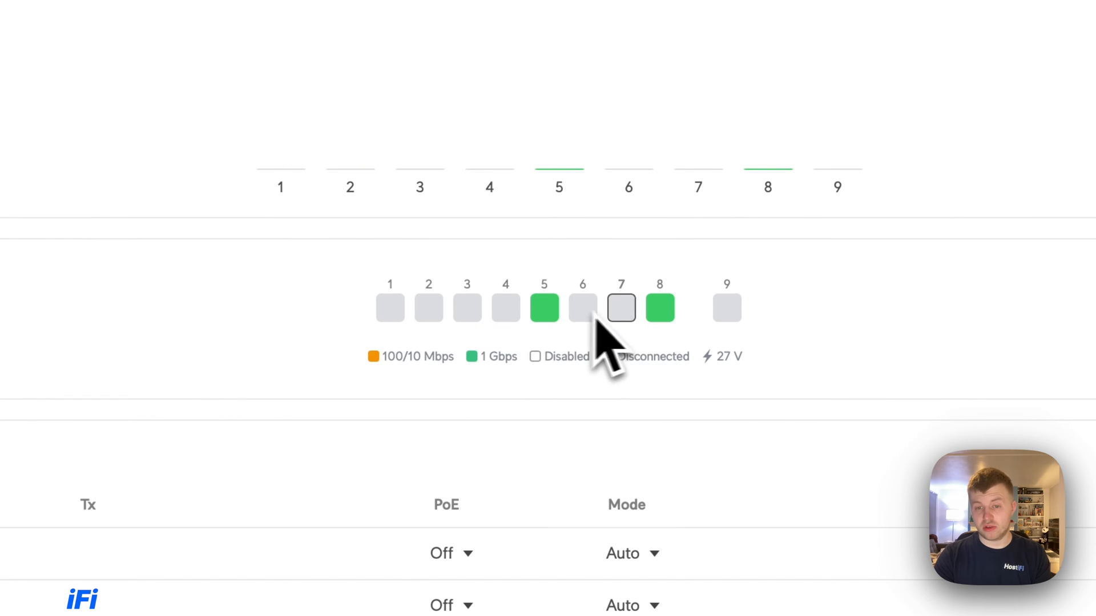
pyautogui.moveTo(744, 388)
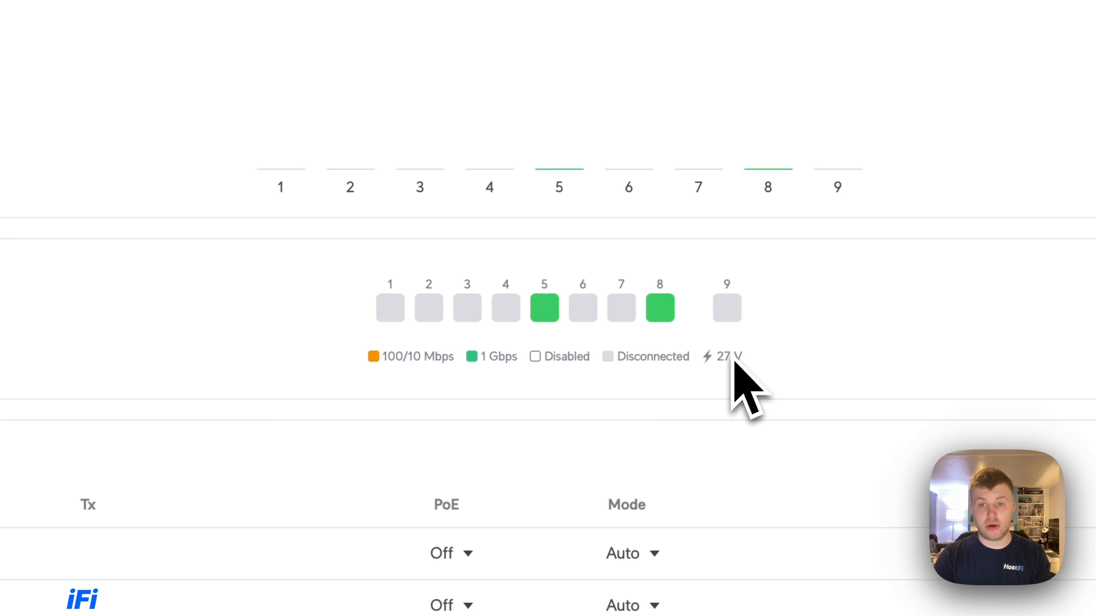
pyautogui.moveTo(741, 392)
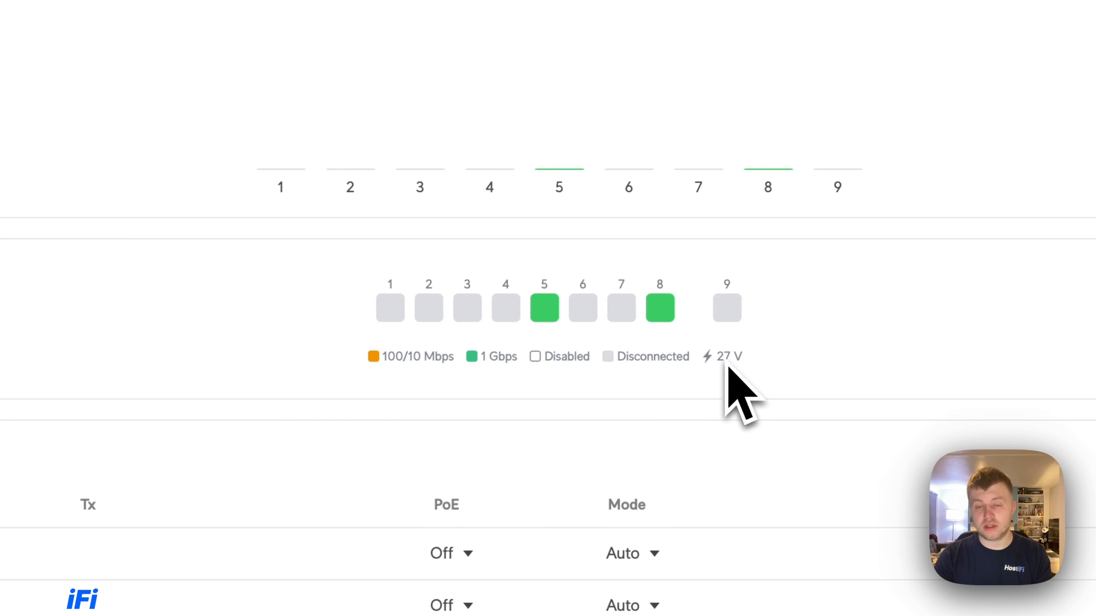
pyautogui.moveTo(419, 366)
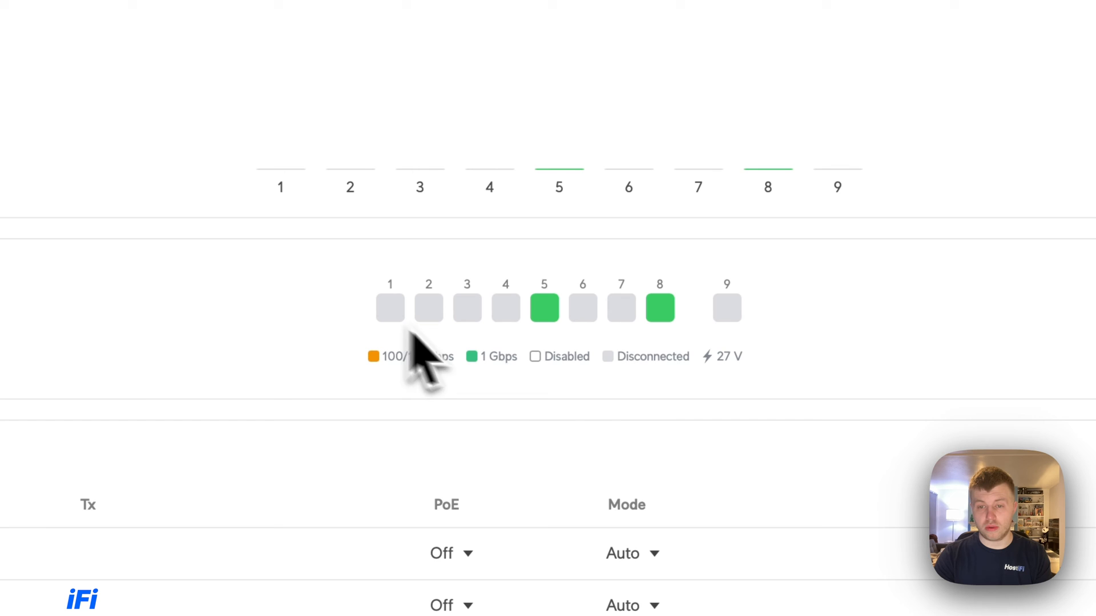
pyautogui.moveTo(751, 349)
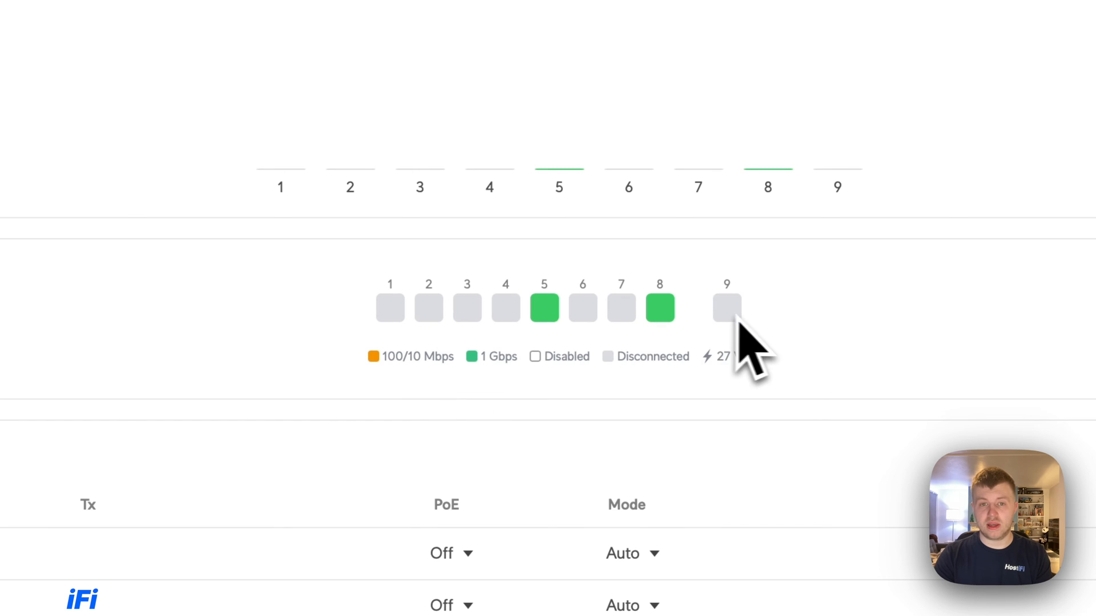
pyautogui.moveTo(573, 251)
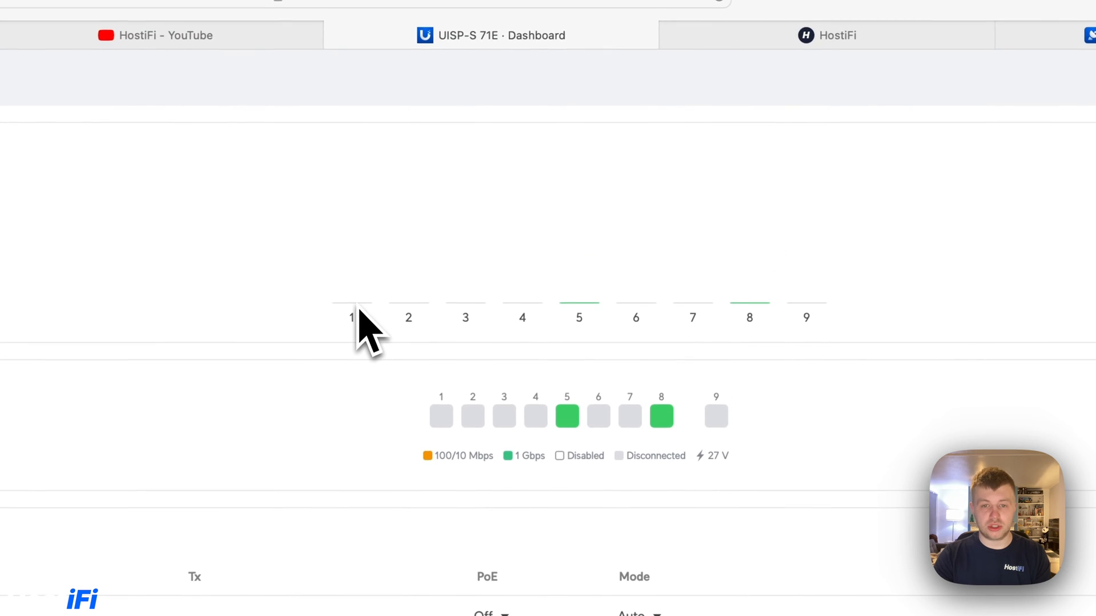
pyautogui.moveTo(685, 553)
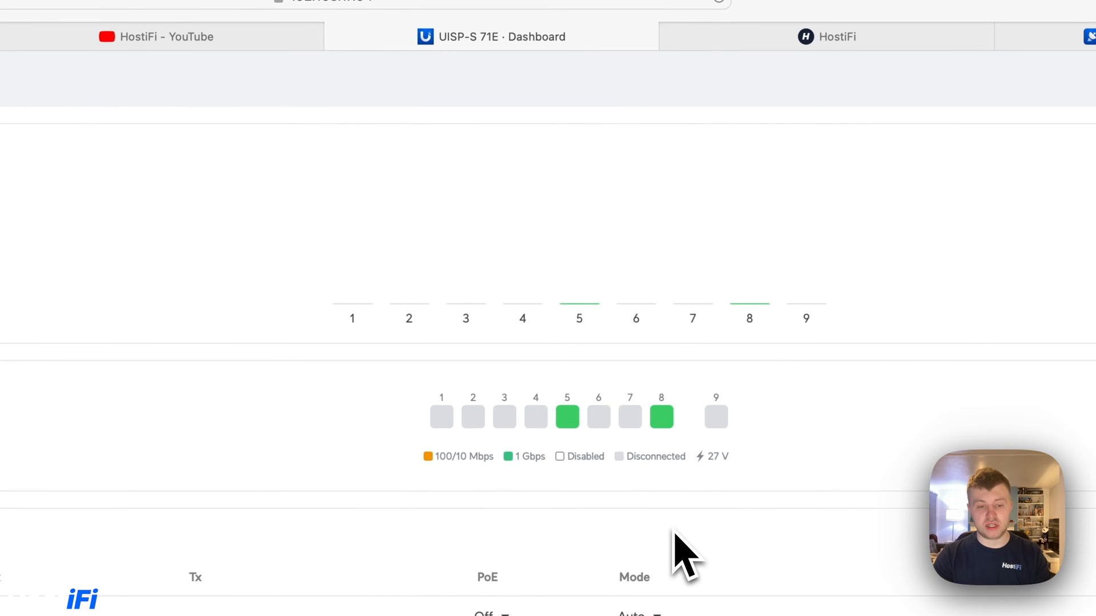
pyautogui.moveTo(790, 322)
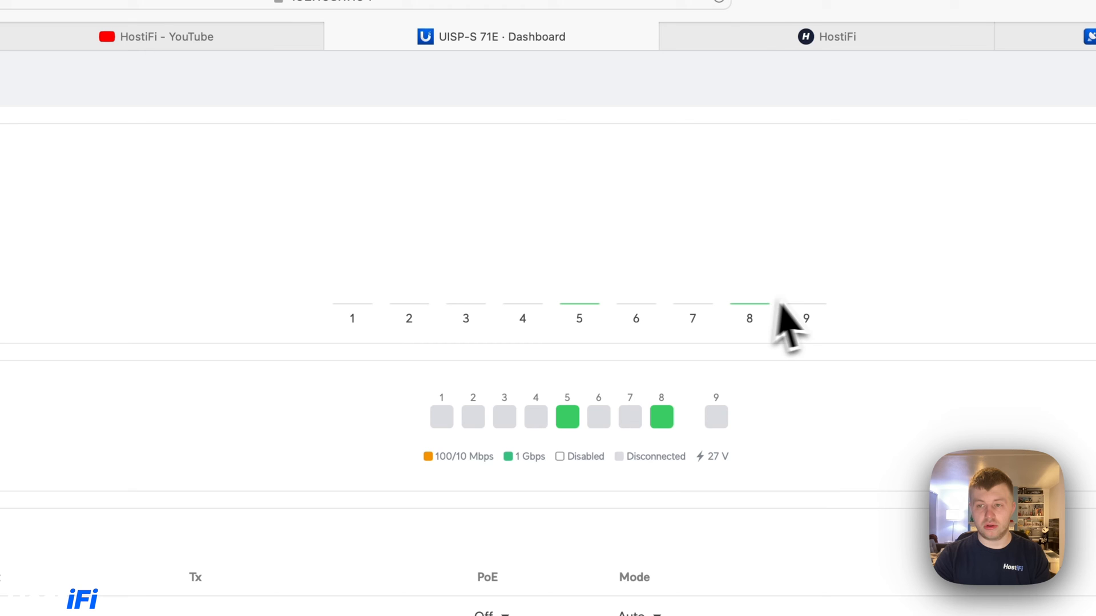
pyautogui.click(1042, 134)
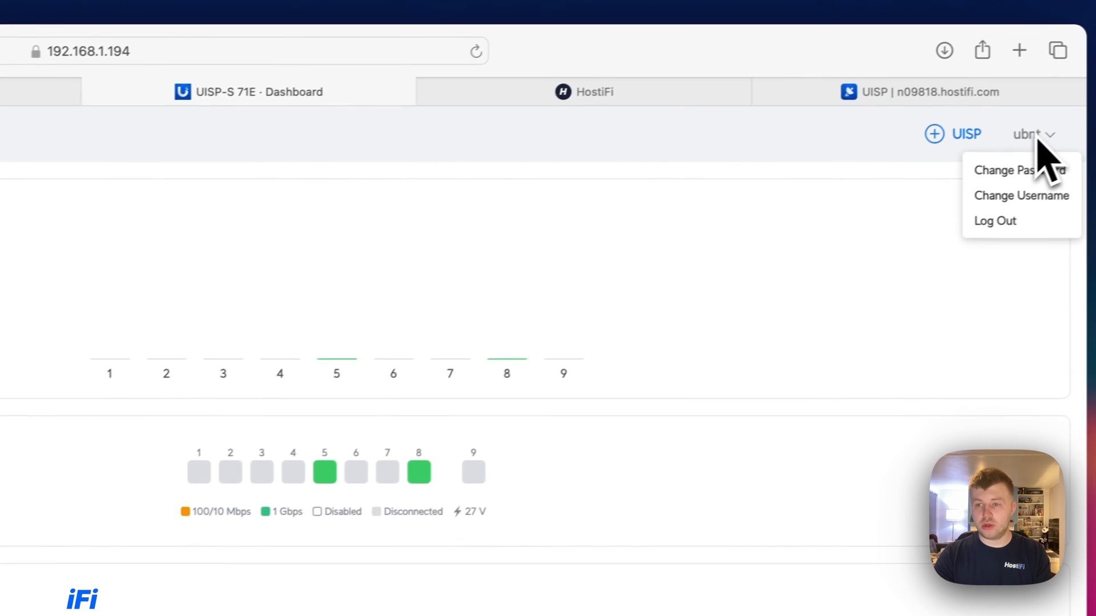
pyautogui.click(1020, 195)
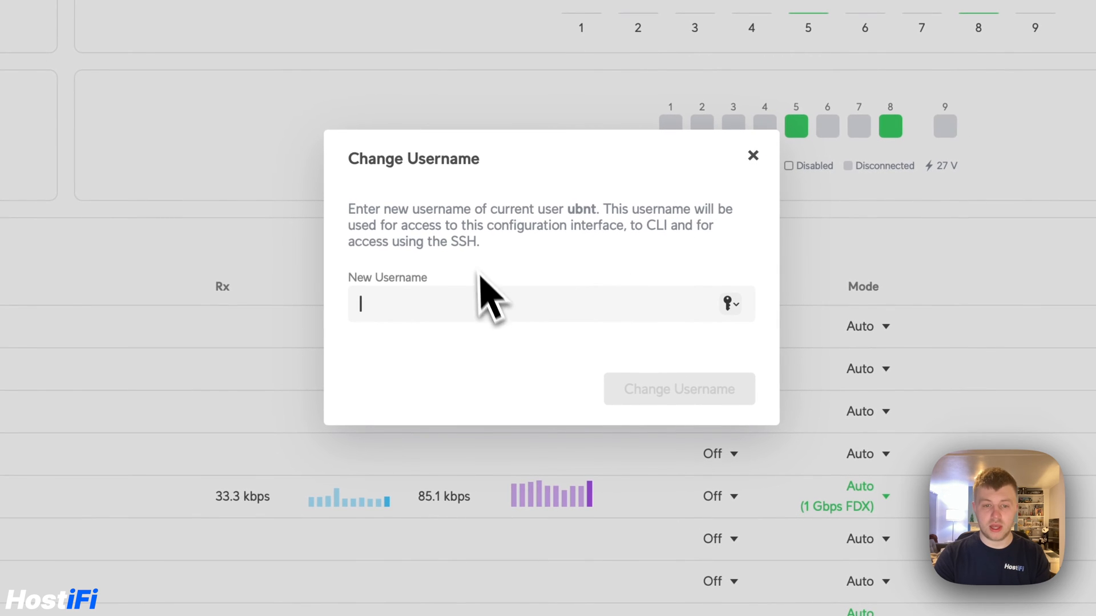
pyautogui.moveTo(592, 238)
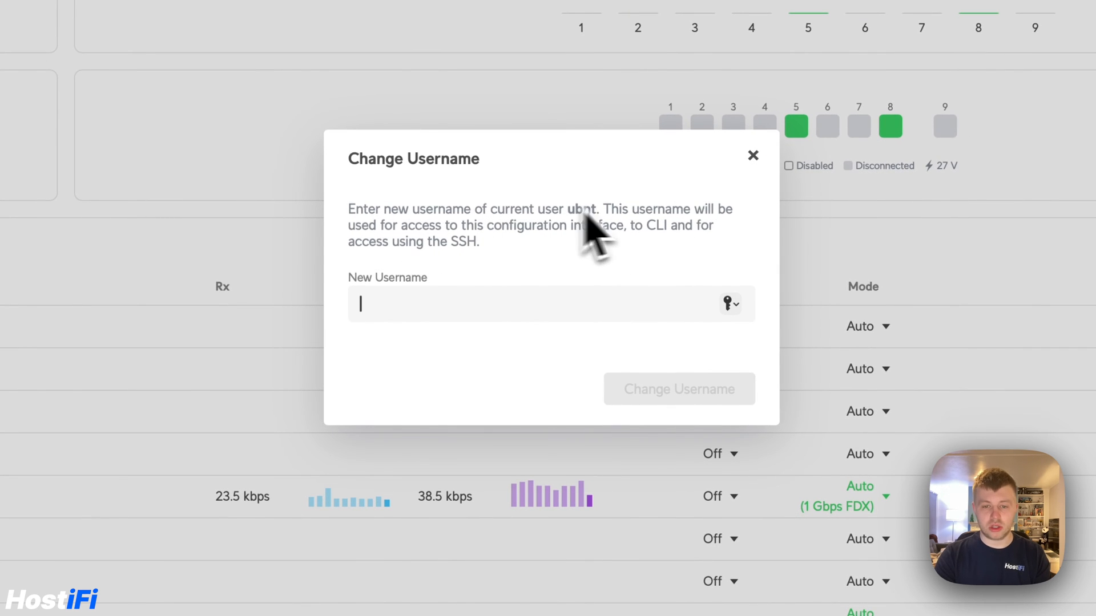
pyautogui.click(752, 156)
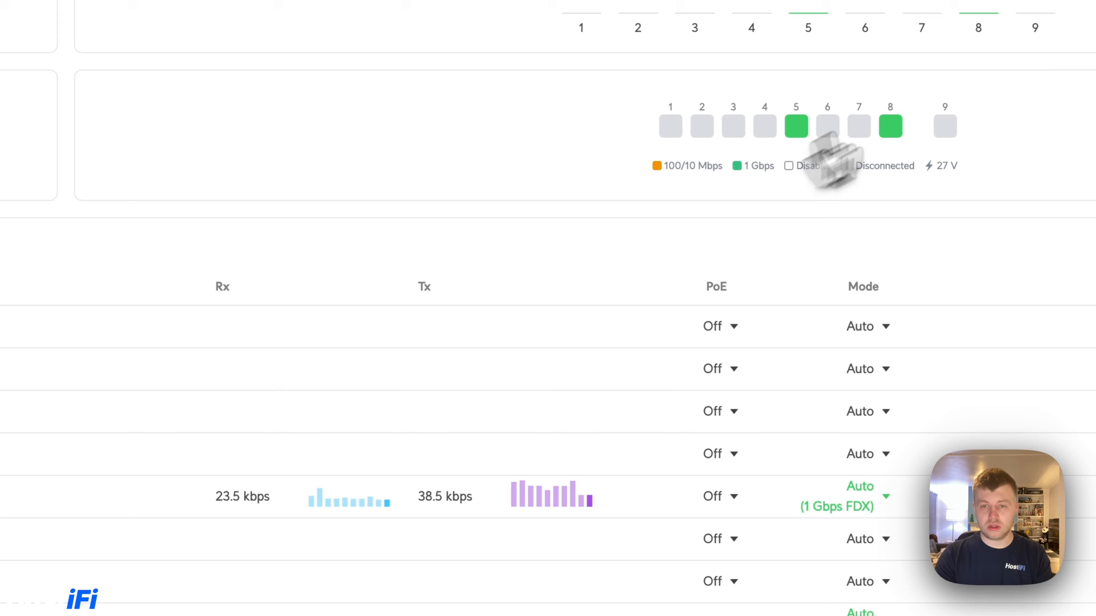
pyautogui.click(1033, 124)
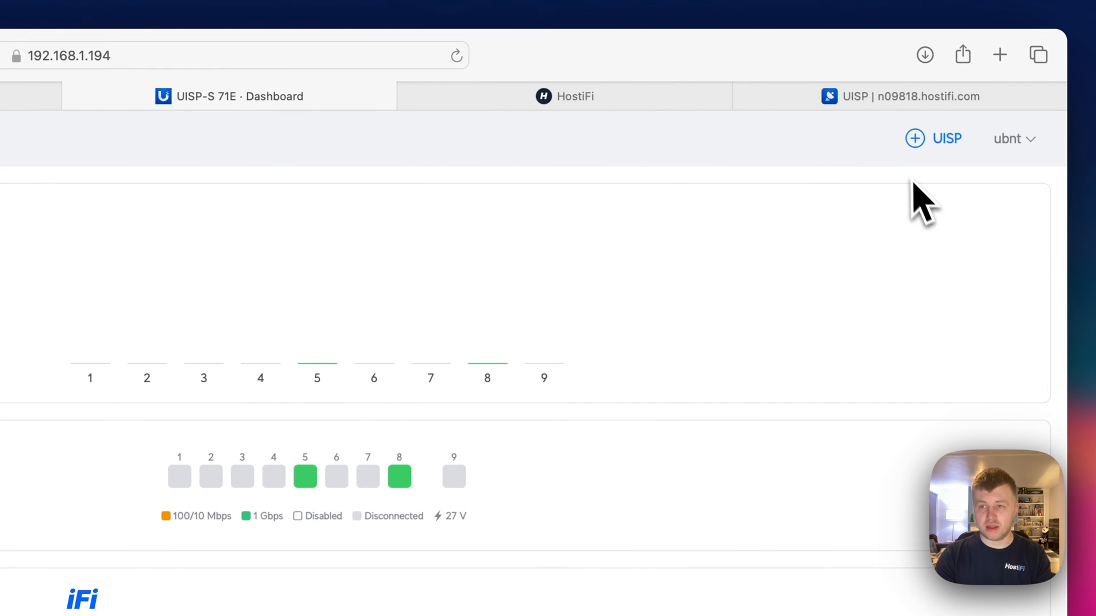
# Step: Check the +UISP options, create VLAN 55, then delete it leaving only VLAN 1
pyautogui.click(934, 138)
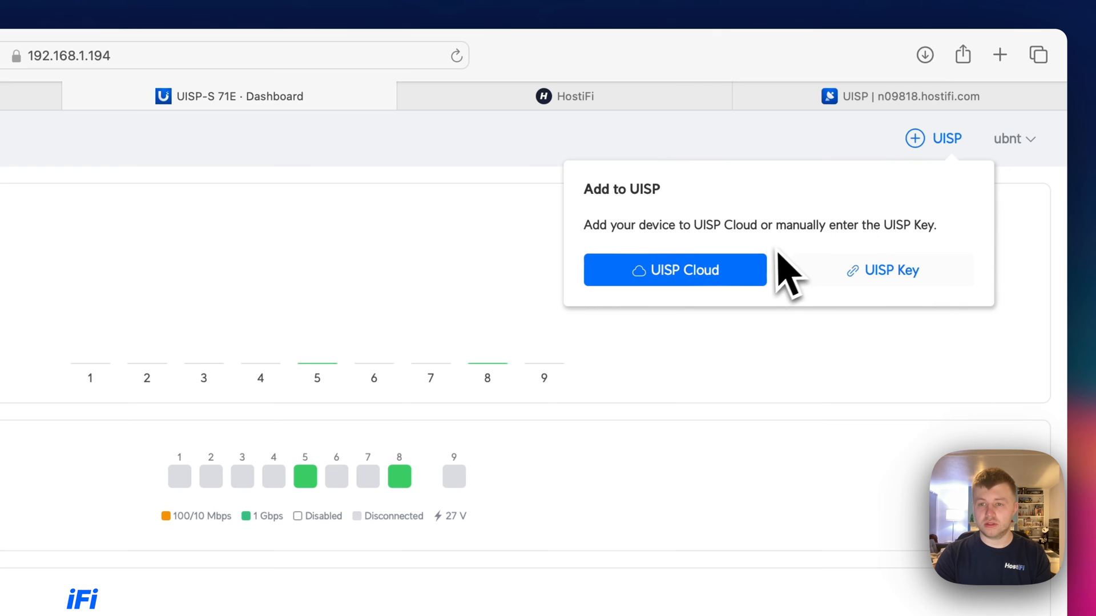
pyautogui.moveTo(905, 300)
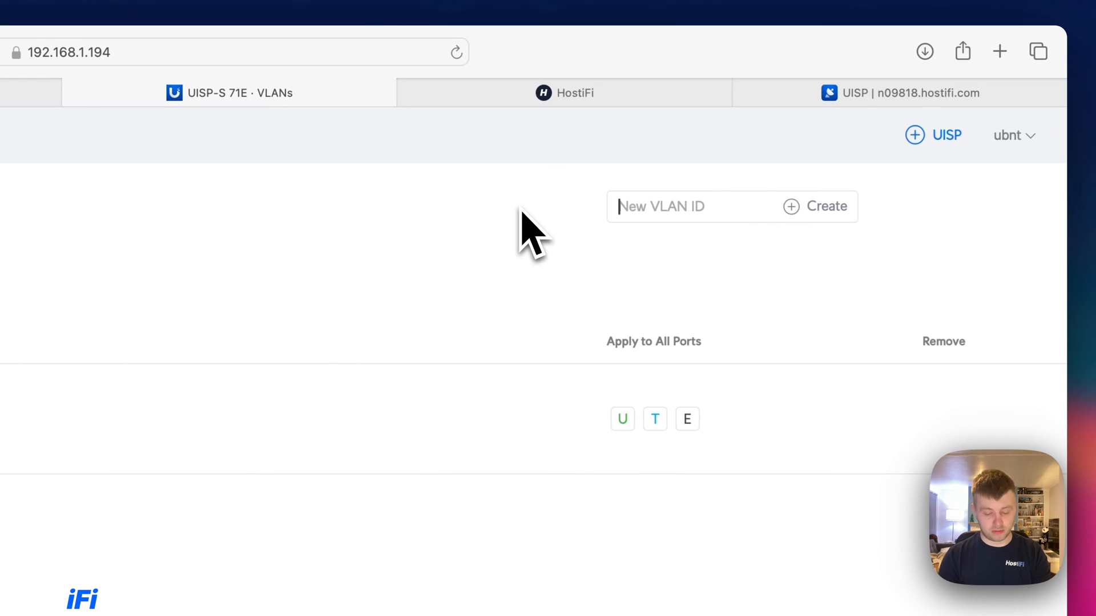
pyautogui.write('55')
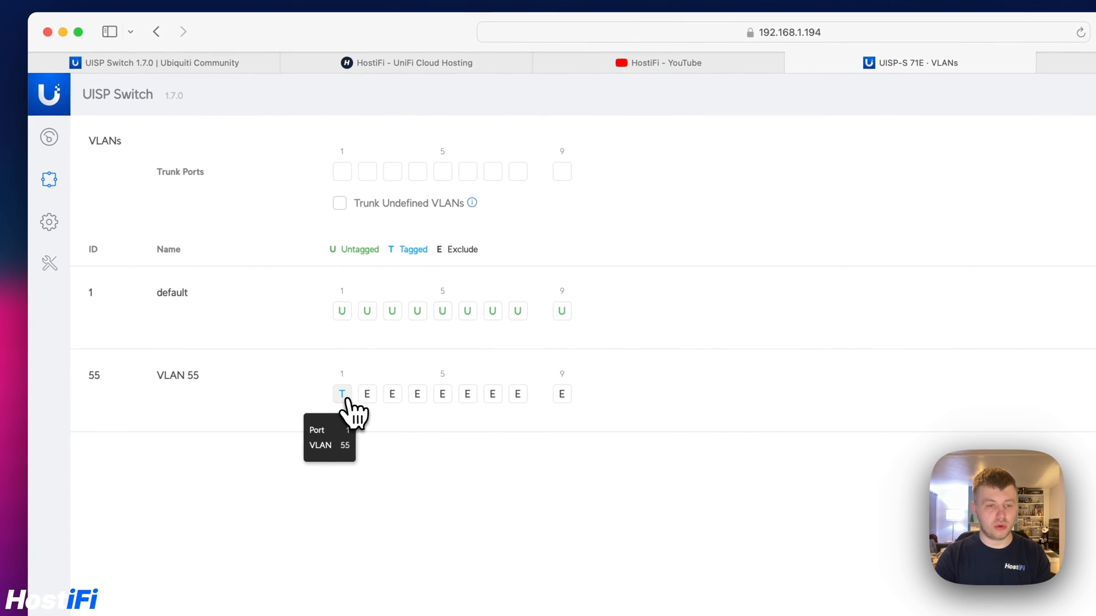
pyautogui.click(341, 394)
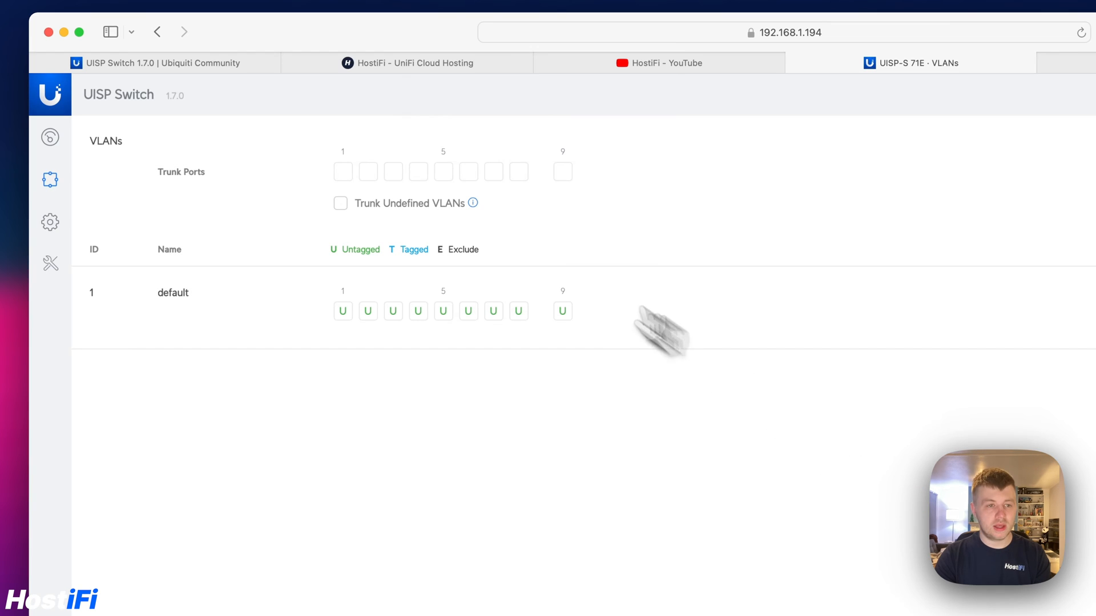
pyautogui.moveTo(589, 191)
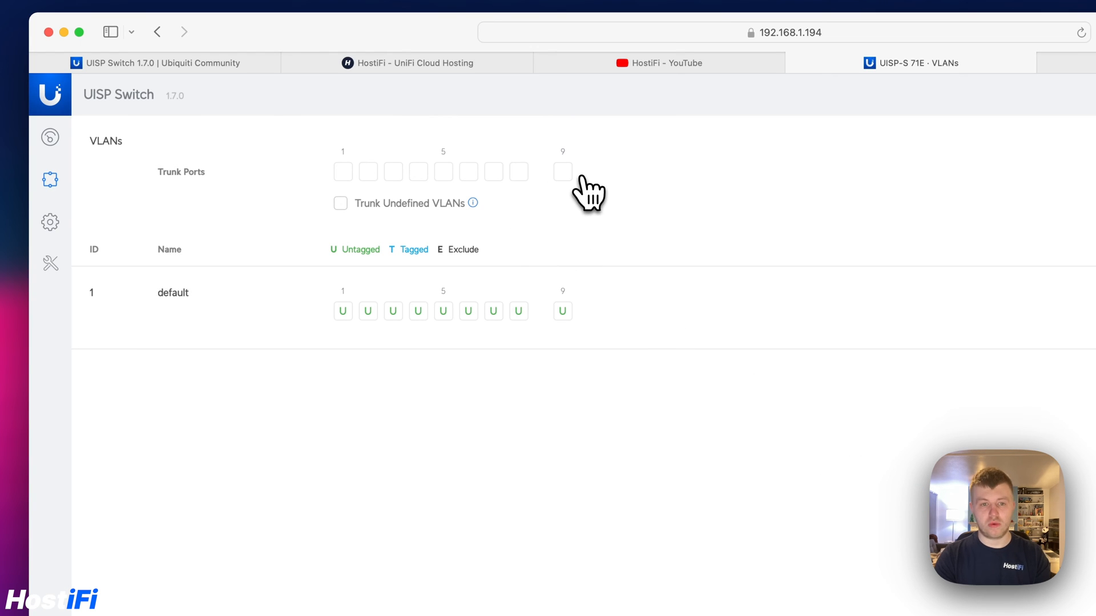
pyautogui.moveTo(594, 189)
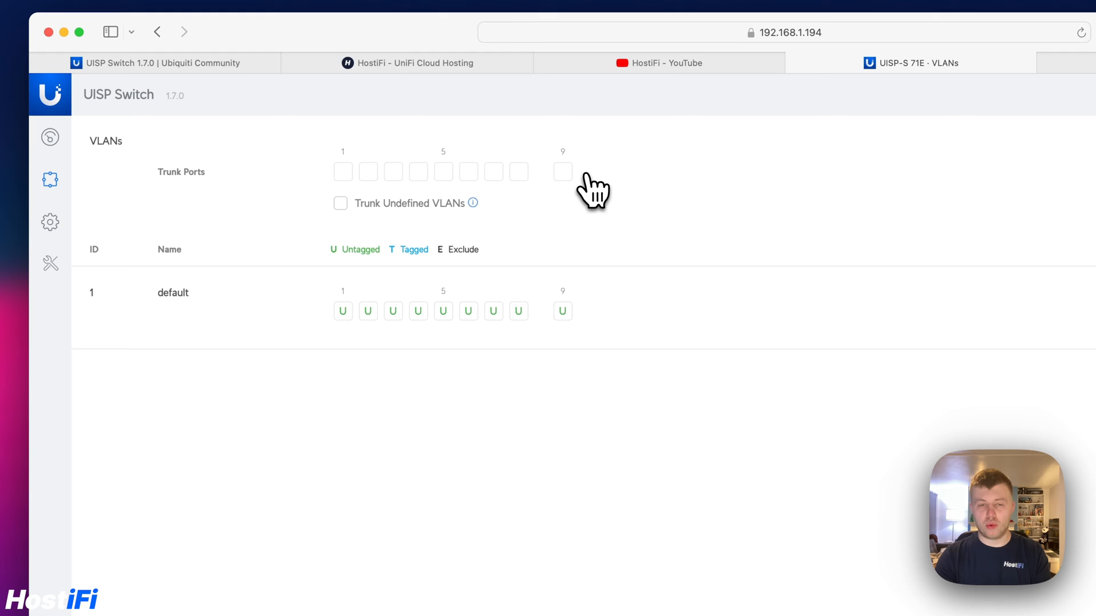
pyautogui.moveTo(395, 221)
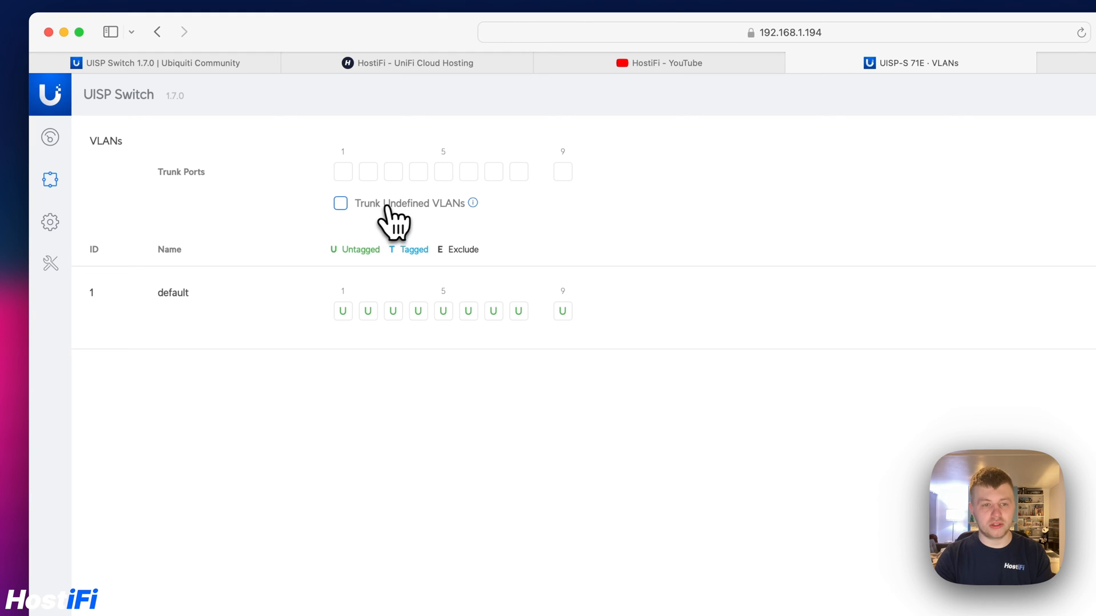
pyautogui.moveTo(473, 204)
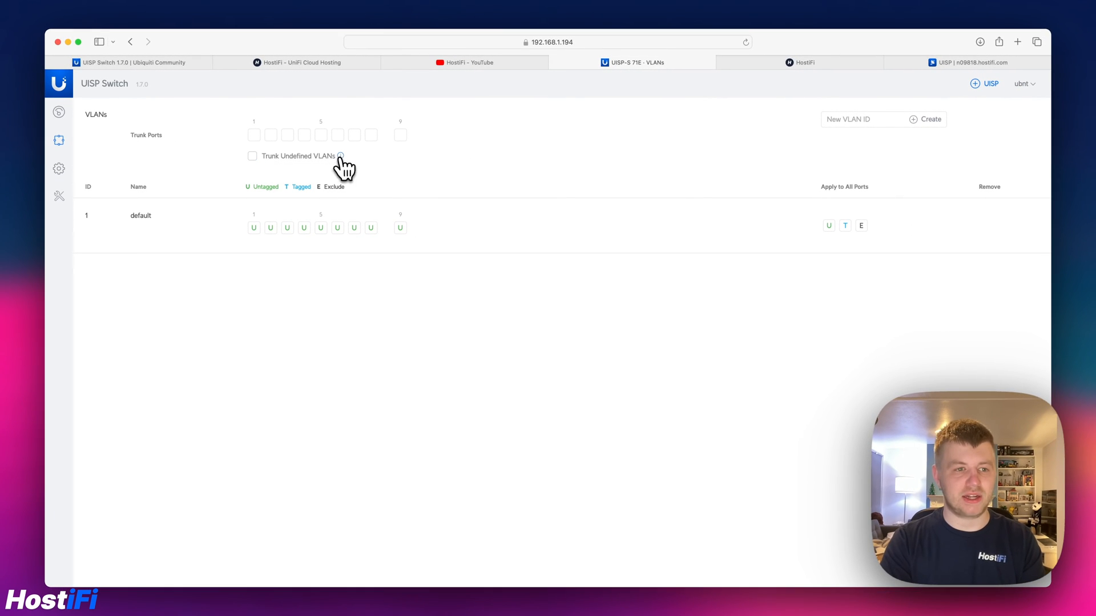
pyautogui.moveTo(108, 188)
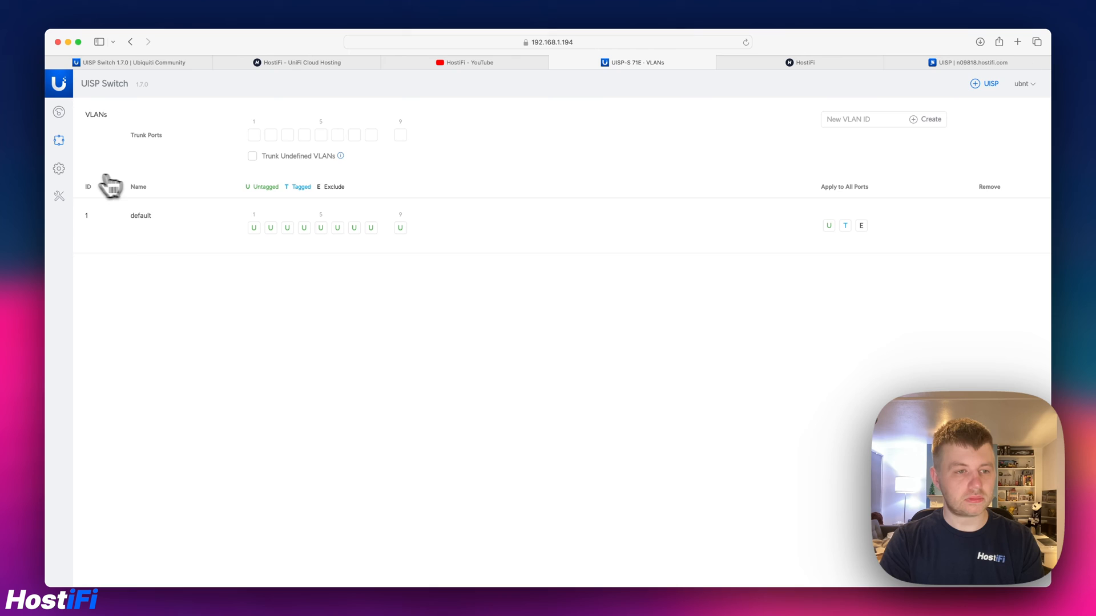
# Step: Review Settings: DHCP management IP on VLAN 1, spanning tree, services and SNTP
pyautogui.click(58, 169)
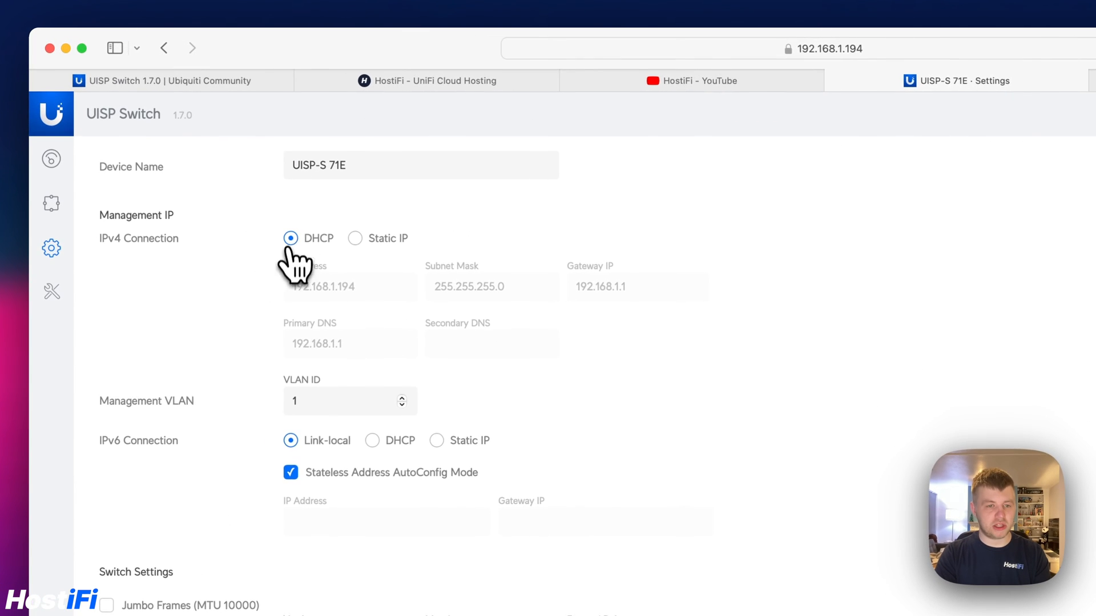
pyautogui.moveTo(188, 227)
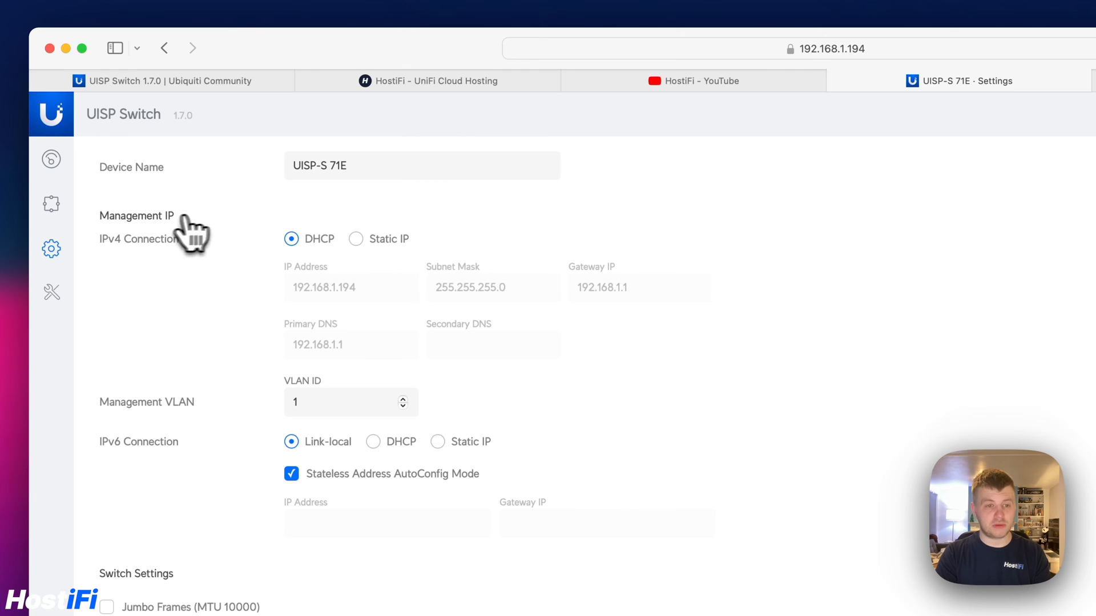
pyautogui.scroll(-3)
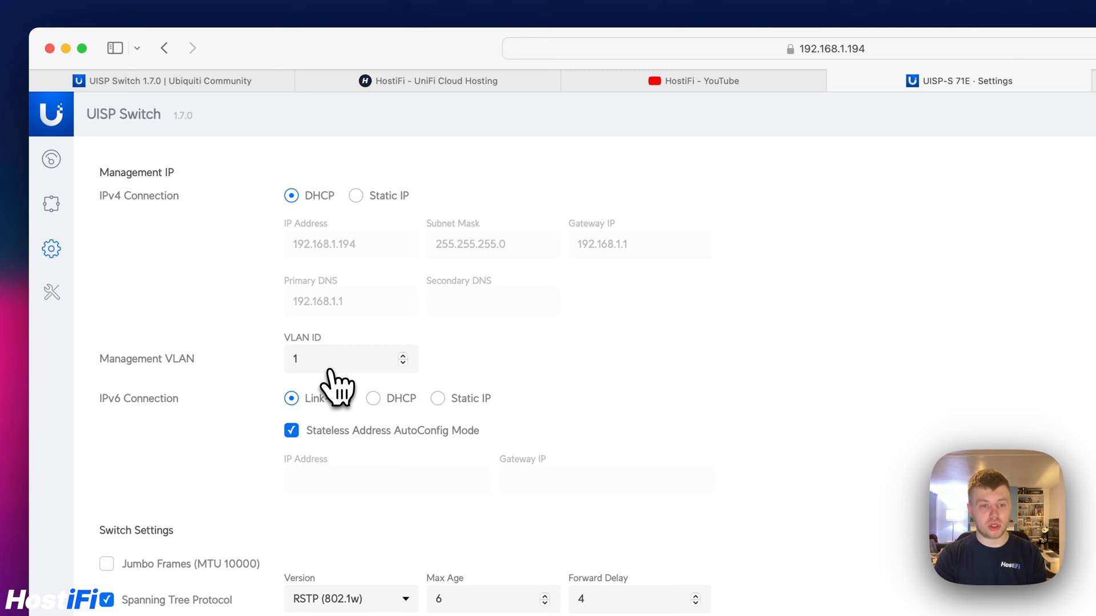
pyautogui.moveTo(363, 382)
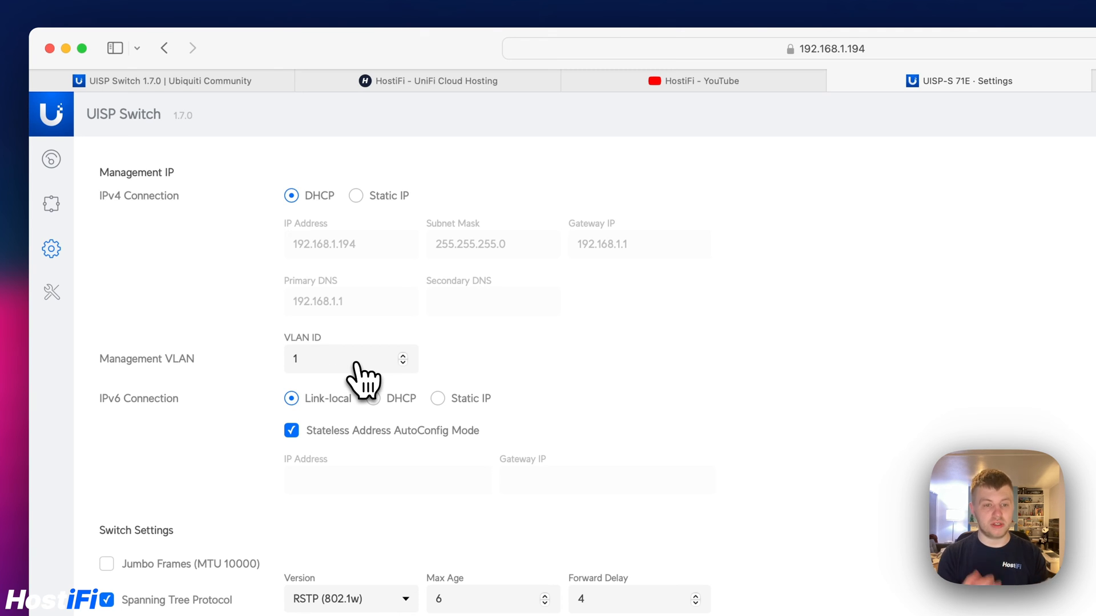
pyautogui.moveTo(207, 451)
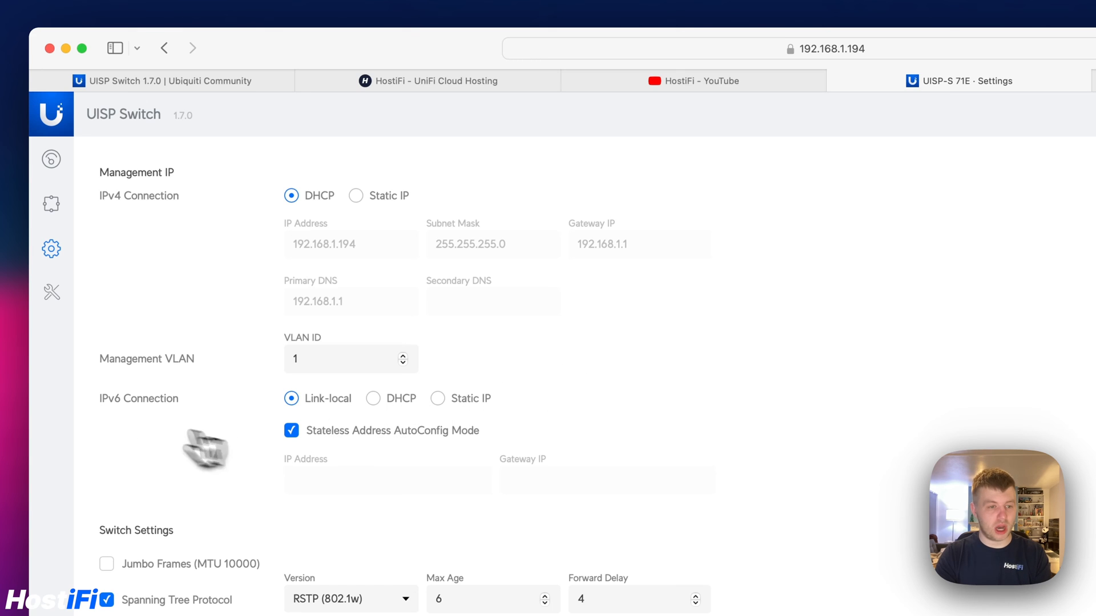
pyautogui.scroll(-3)
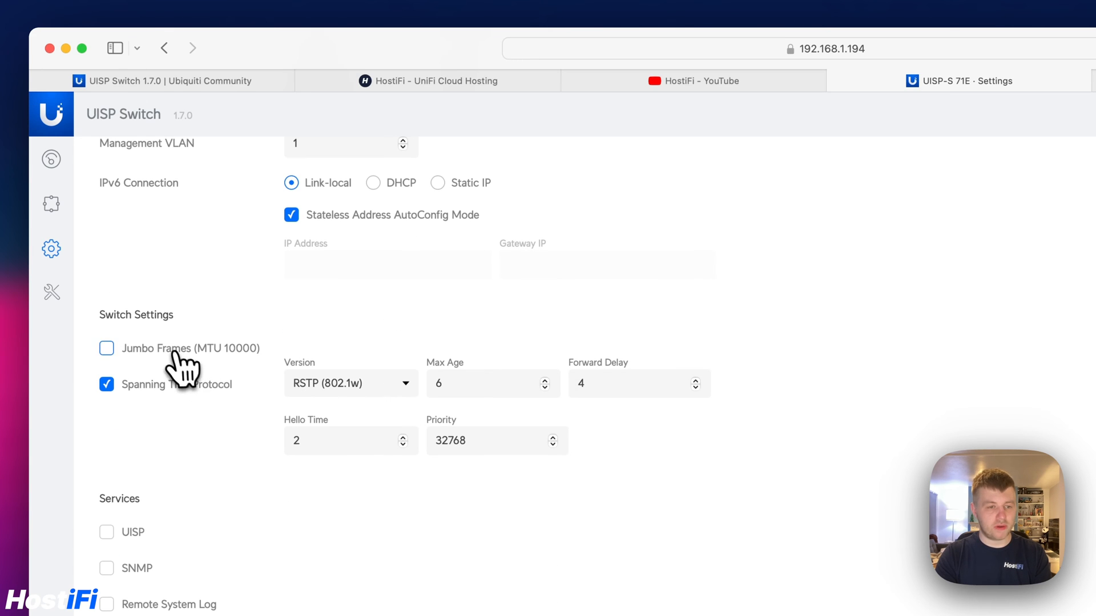
pyautogui.scroll(-3)
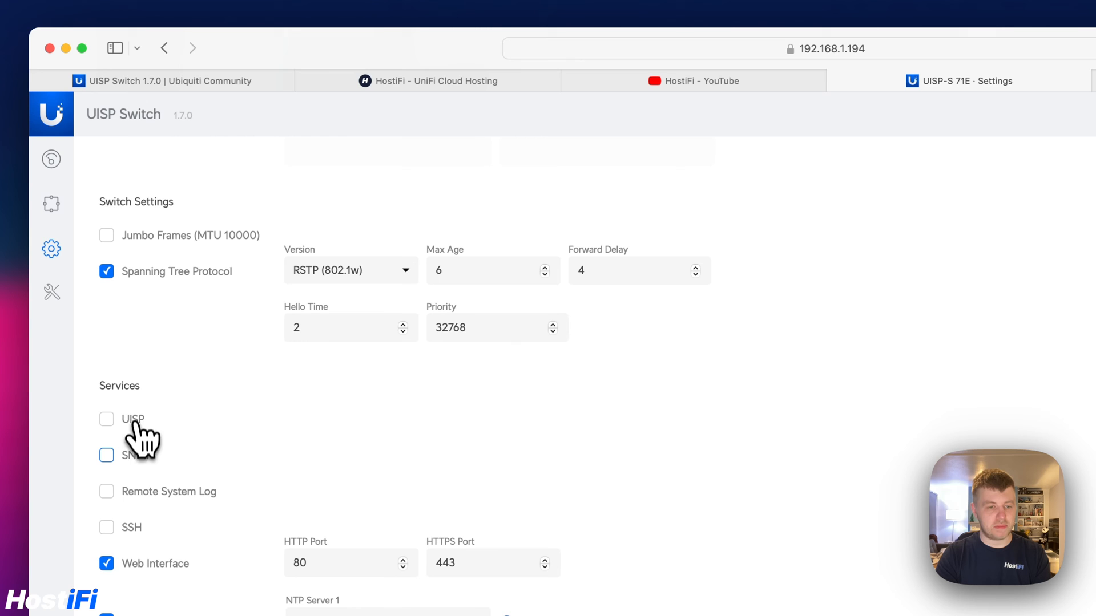
pyautogui.scroll(-3)
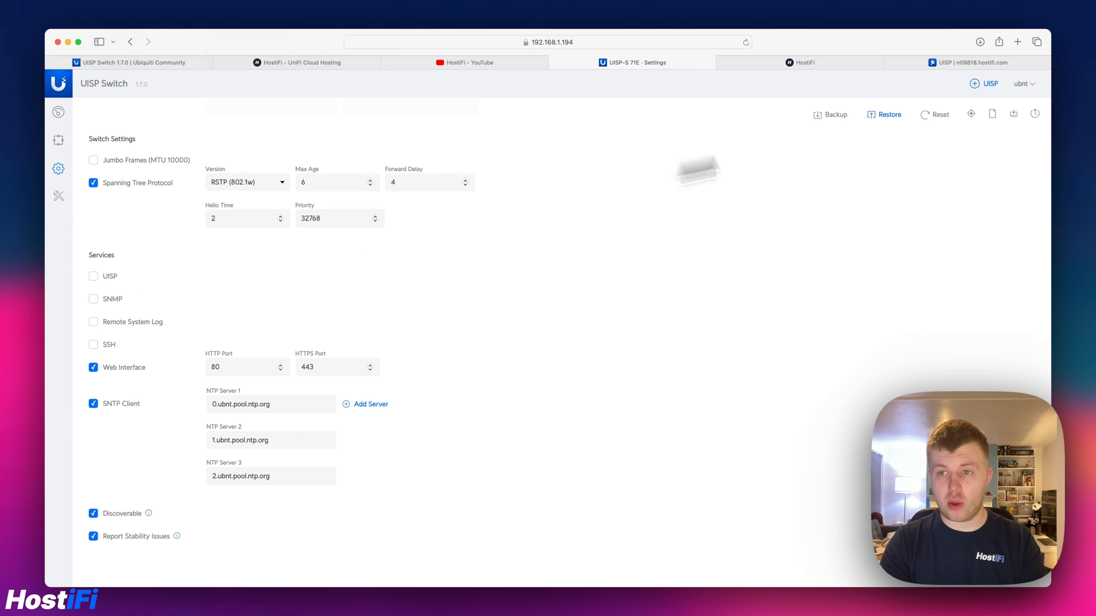
# Step: Add the switch to the cloud UISP controller by saving its UISP key
pyautogui.click(990, 83)
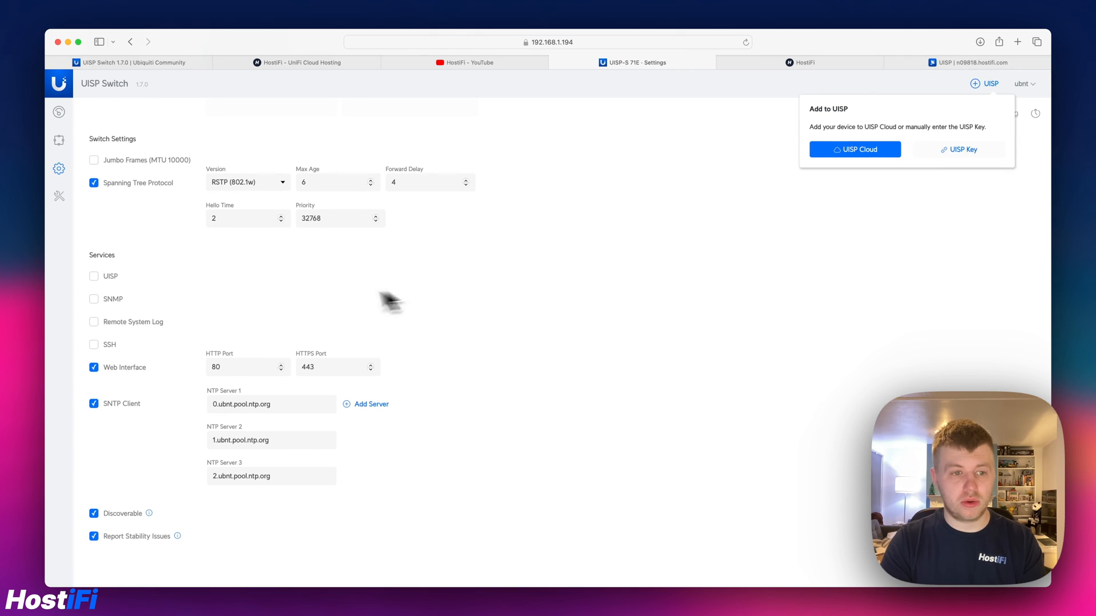
pyautogui.click(963, 149)
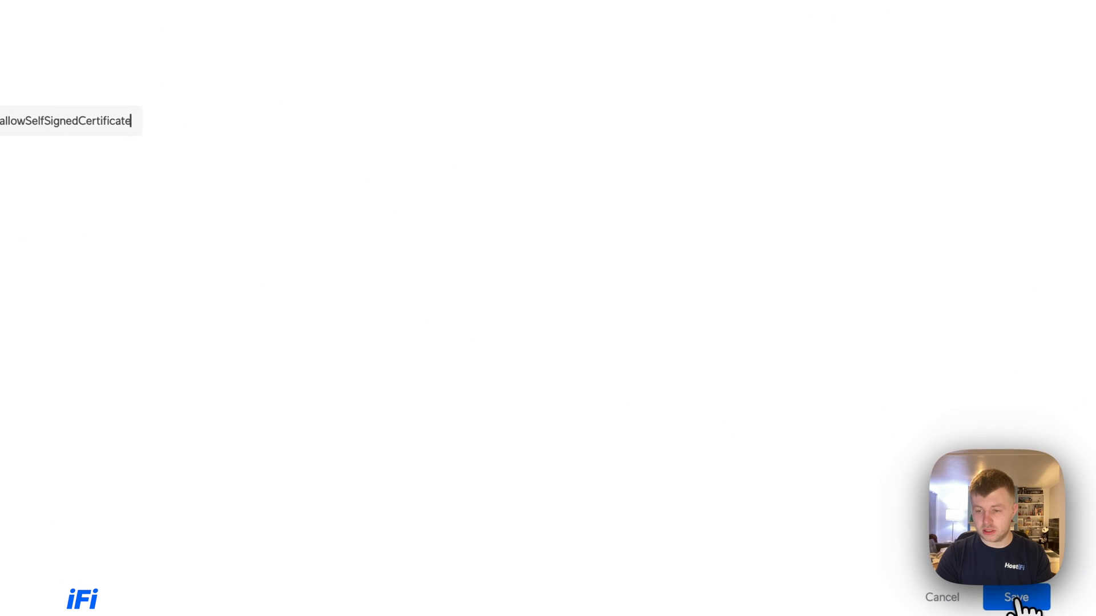
pyautogui.click(1016, 598)
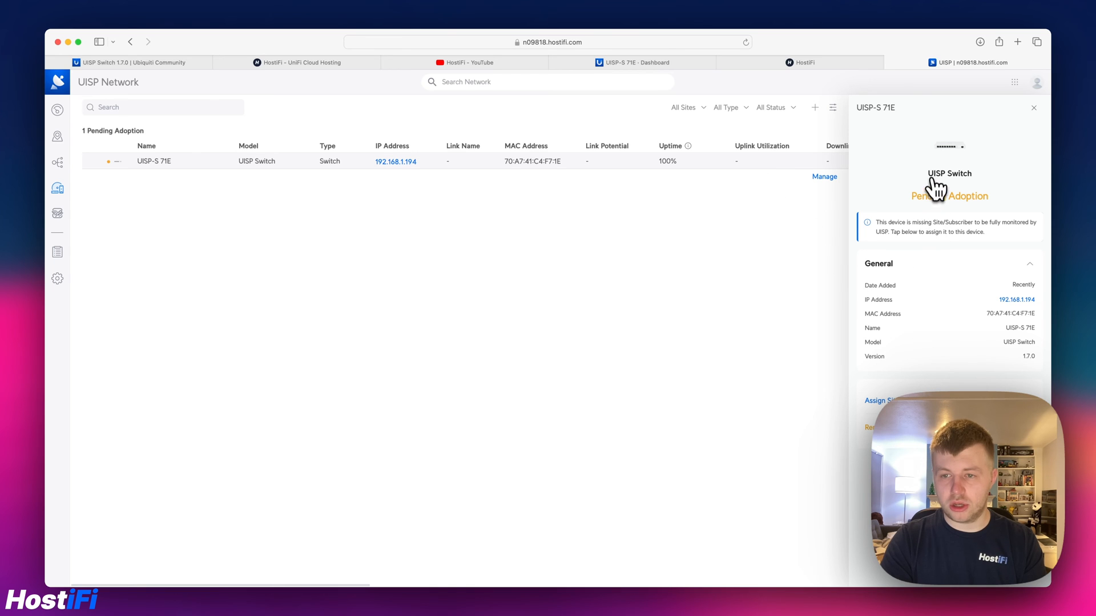
# Step: Assign the pending UISP-S 71E switch to the HostiFi site
pyautogui.click(879, 401)
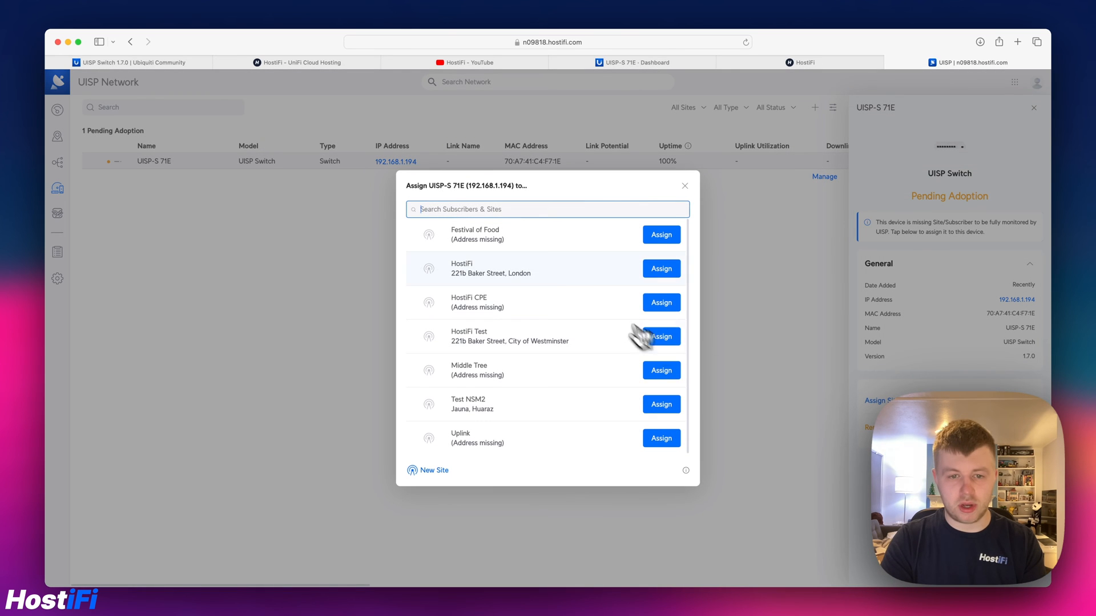
pyautogui.moveTo(661, 269)
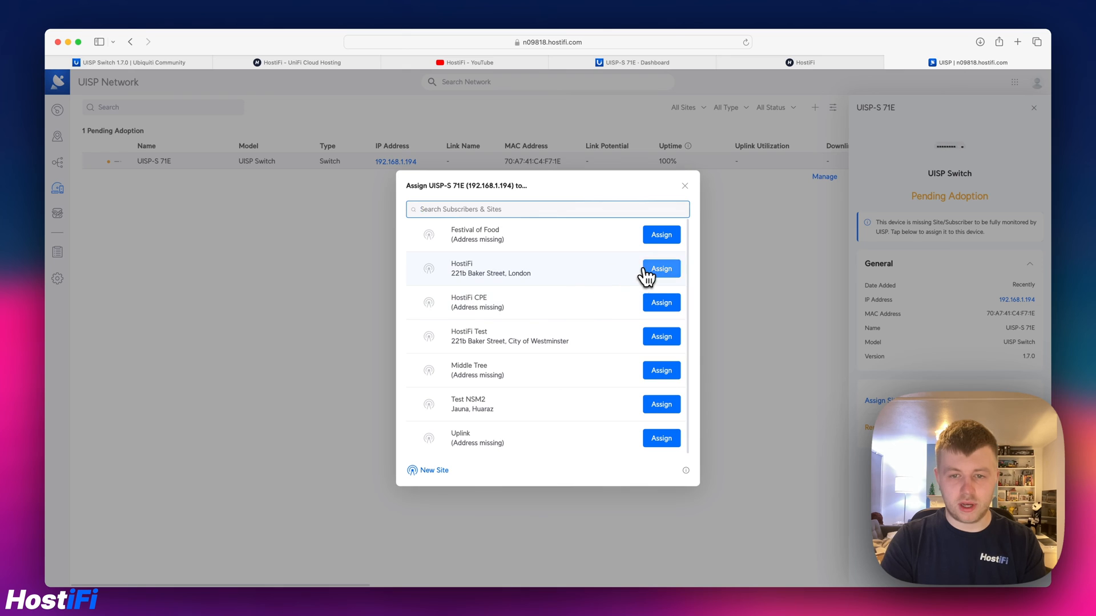
pyautogui.click(661, 270)
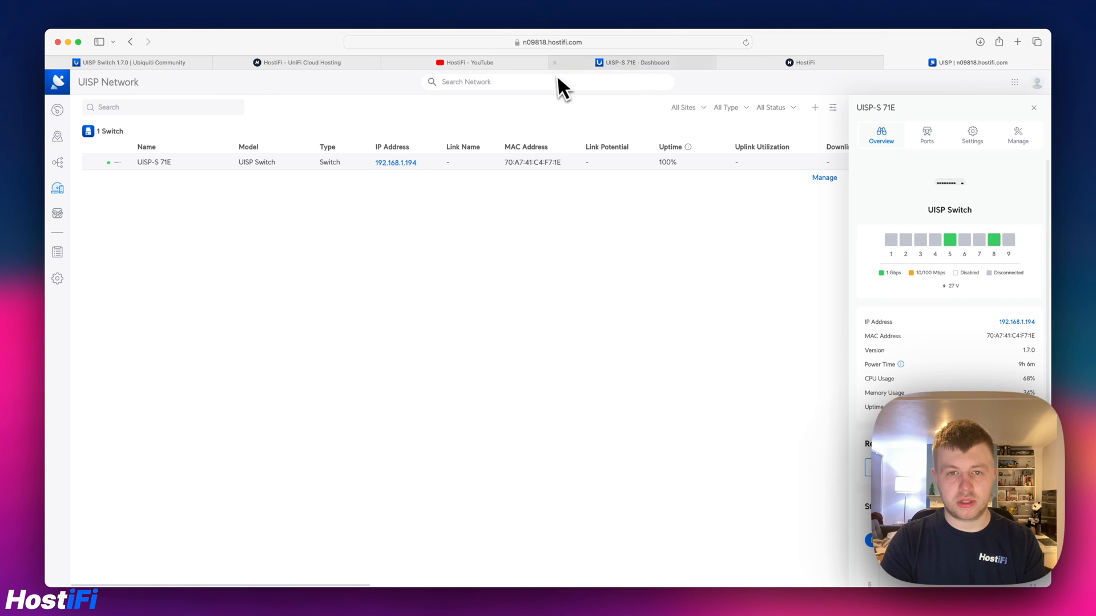
# Step: Close the old local switch page and launch UISP-S 71E's web interface remotely from UISP
pyautogui.click(554, 62)
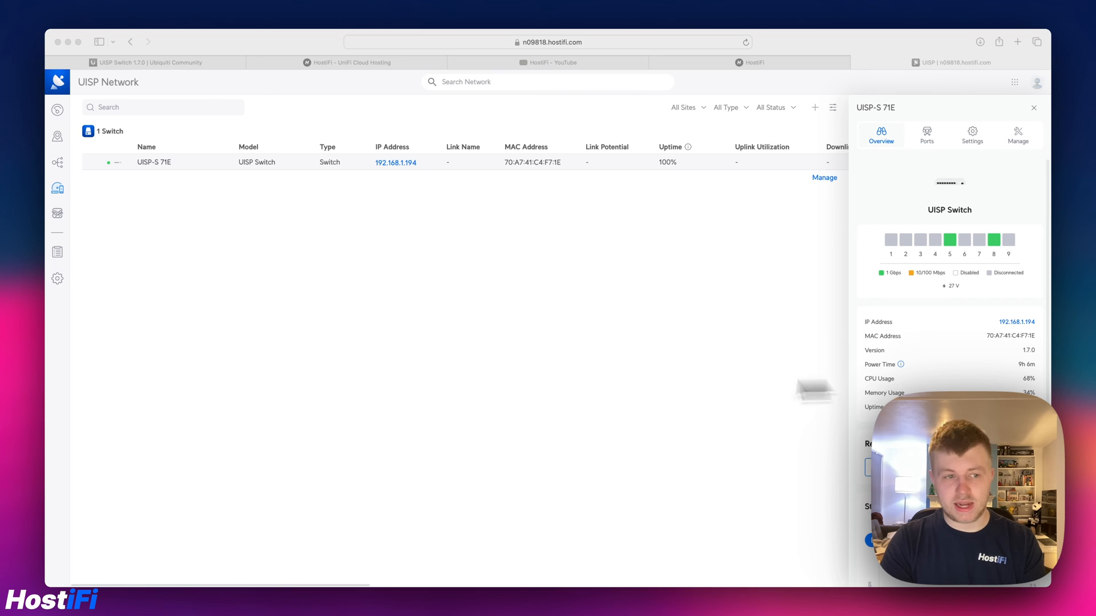
pyautogui.click(57, 279)
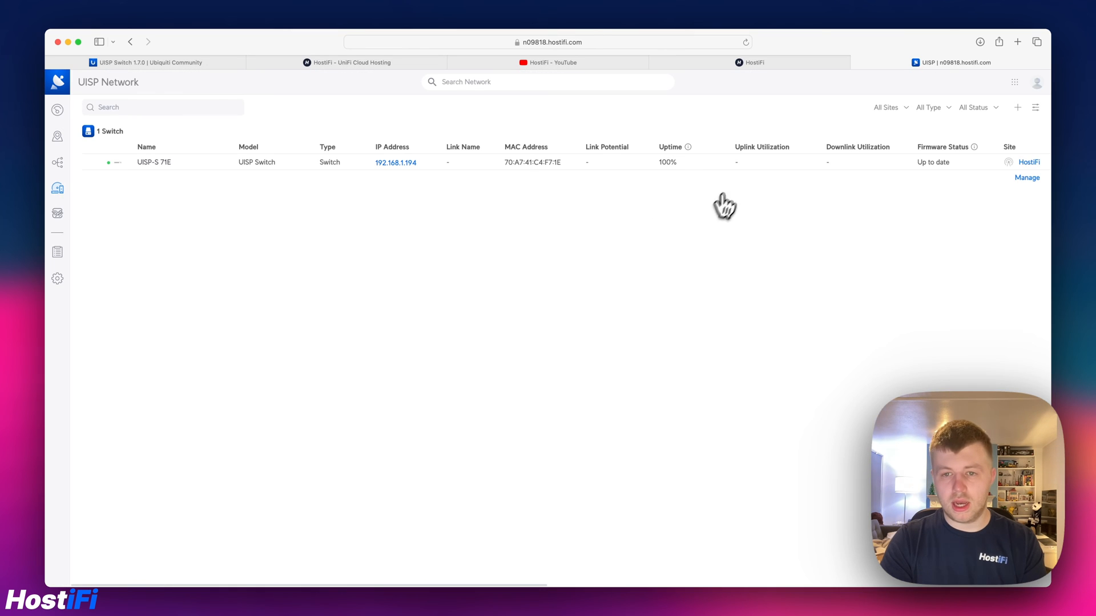
pyautogui.click(153, 161)
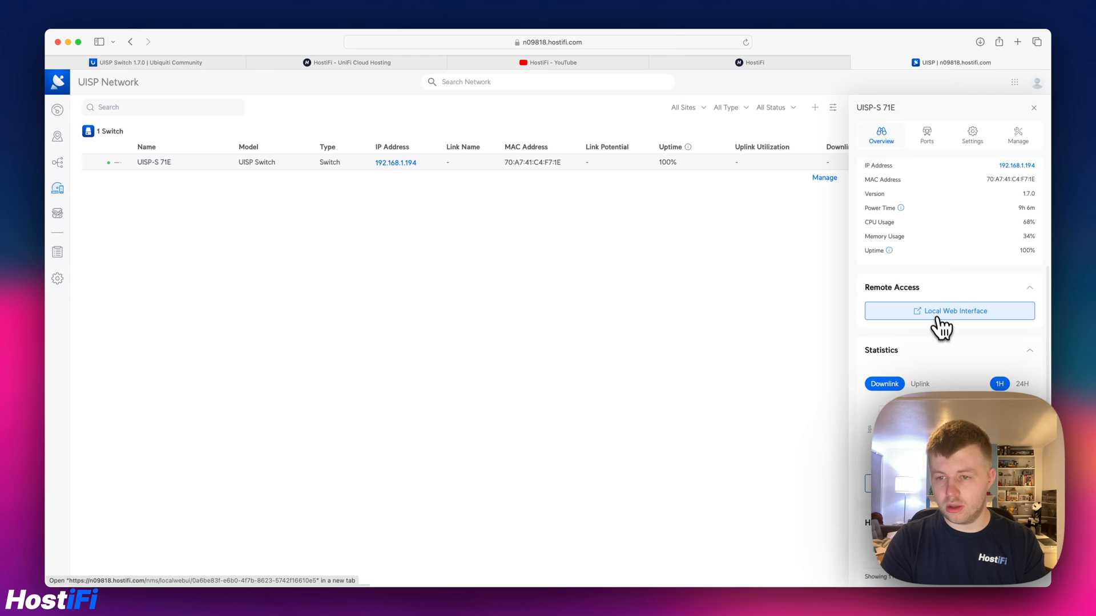
pyautogui.click(949, 310)
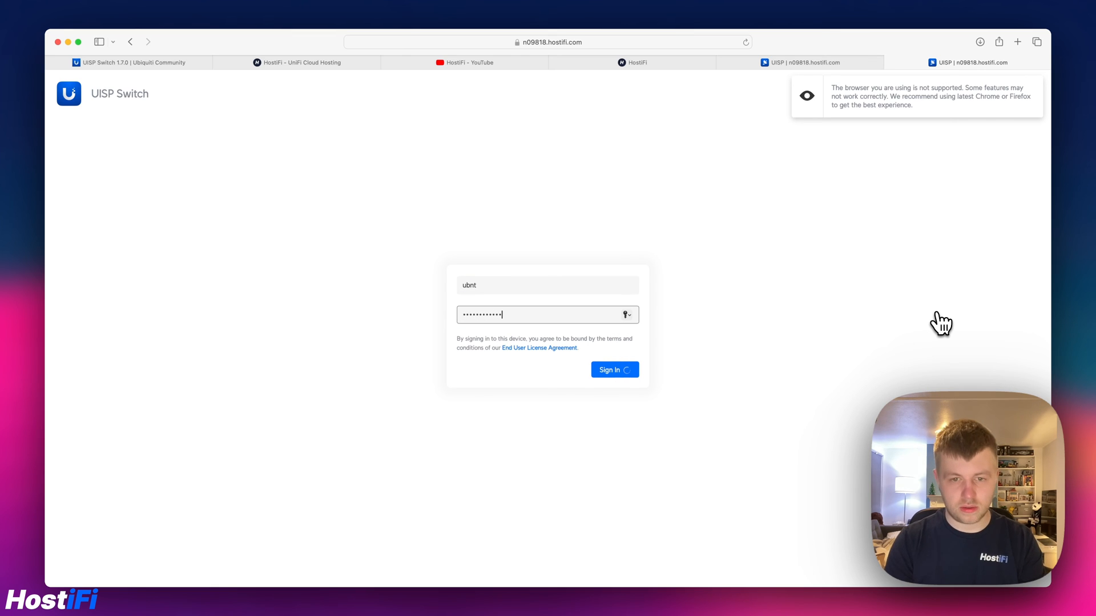
# Step: Sign in remotely, review the switch's live throughput and port traffic, then return to UISP
pyautogui.click(615, 370)
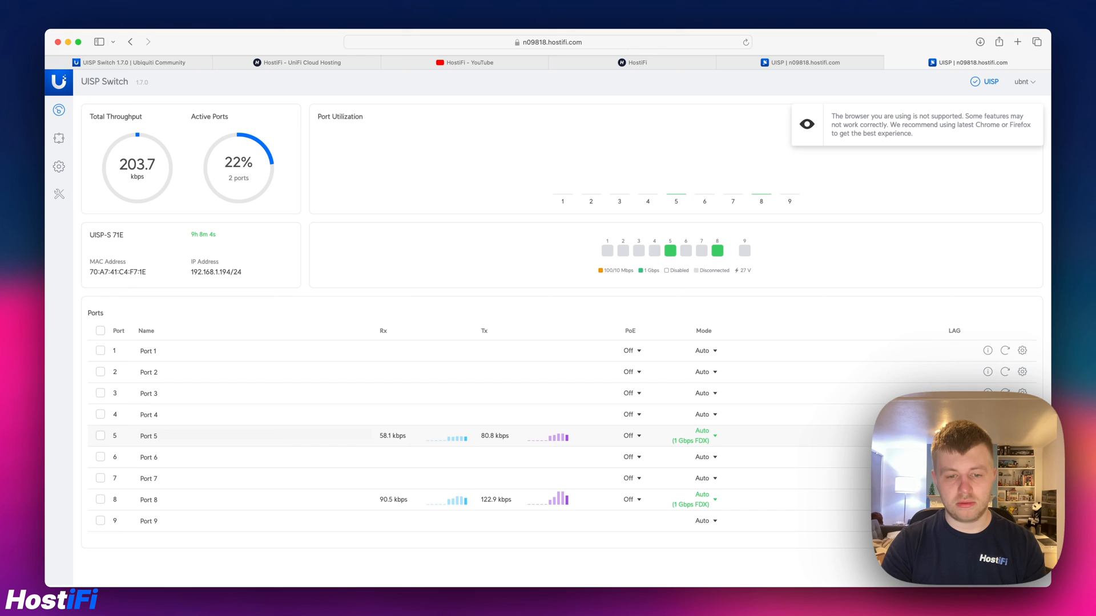
pyautogui.moveTo(395, 298)
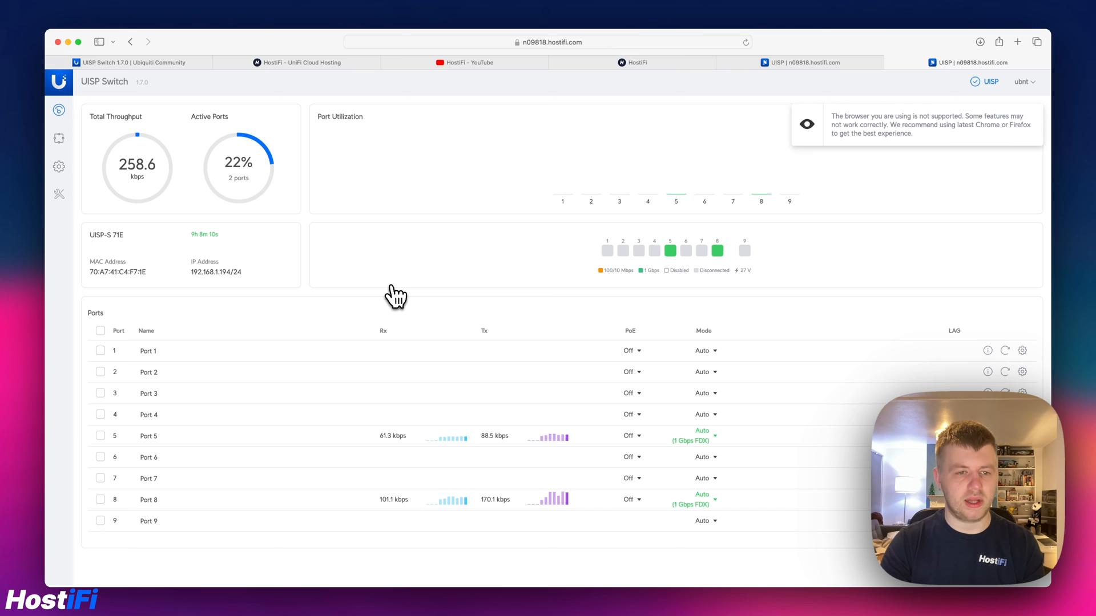
pyautogui.moveTo(219, 246)
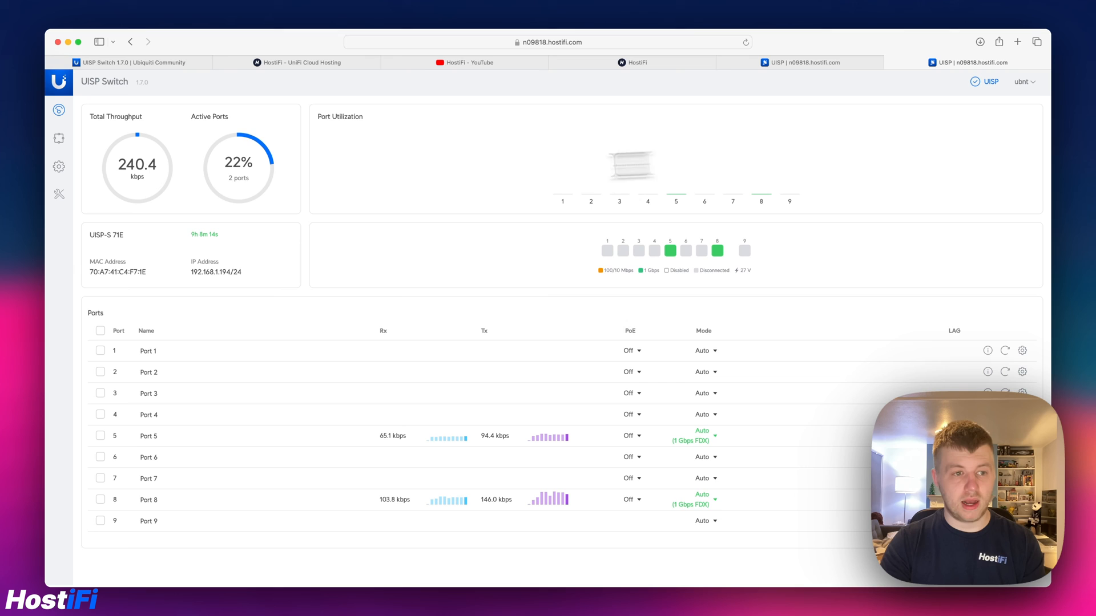
pyautogui.click(58, 167)
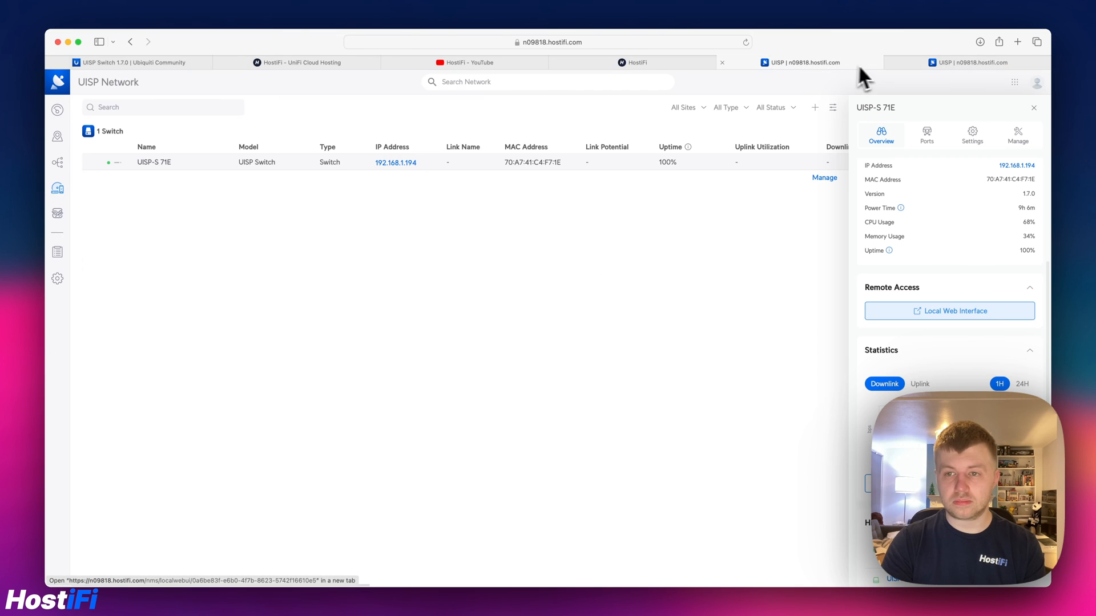
# Step: Review UISP-S 71E's port statuses and default VLAN 1 trunk table, then bring up its settings
pyautogui.scroll(-3)
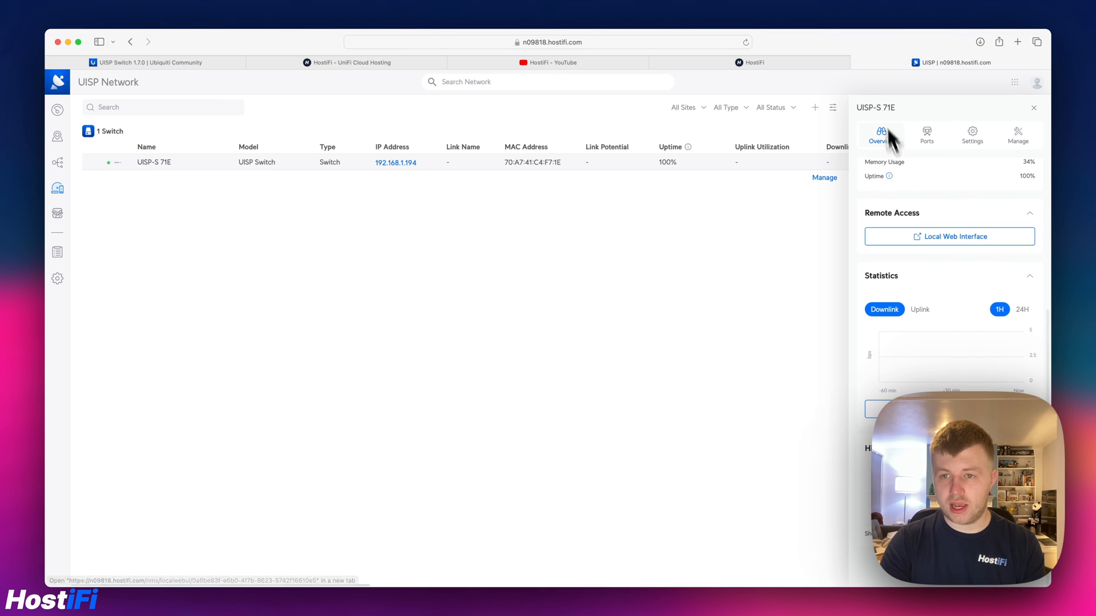
pyautogui.click(926, 134)
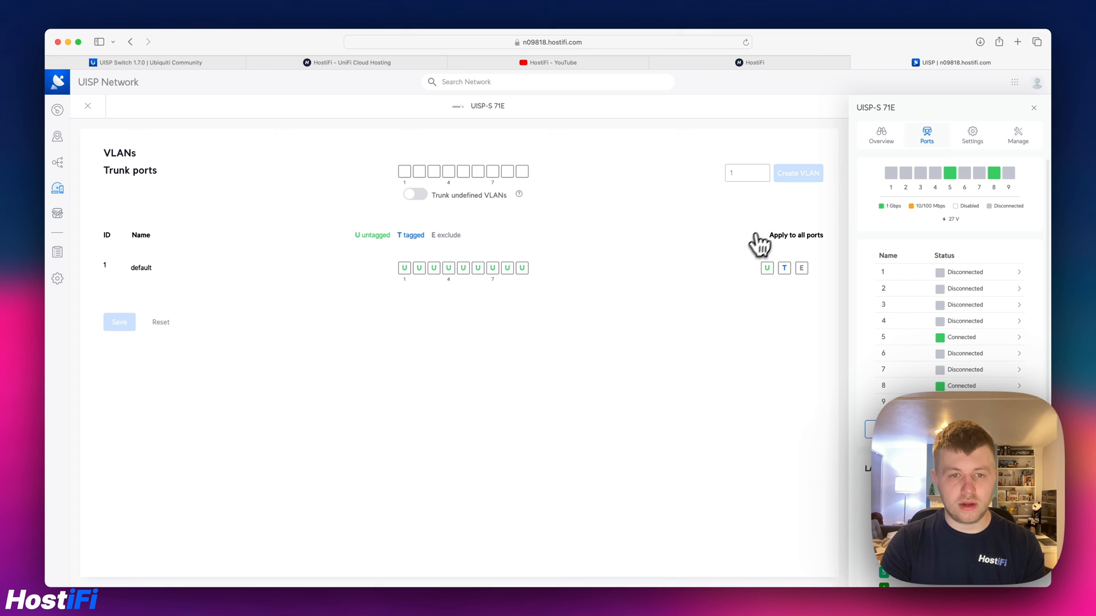
pyautogui.click(1033, 107)
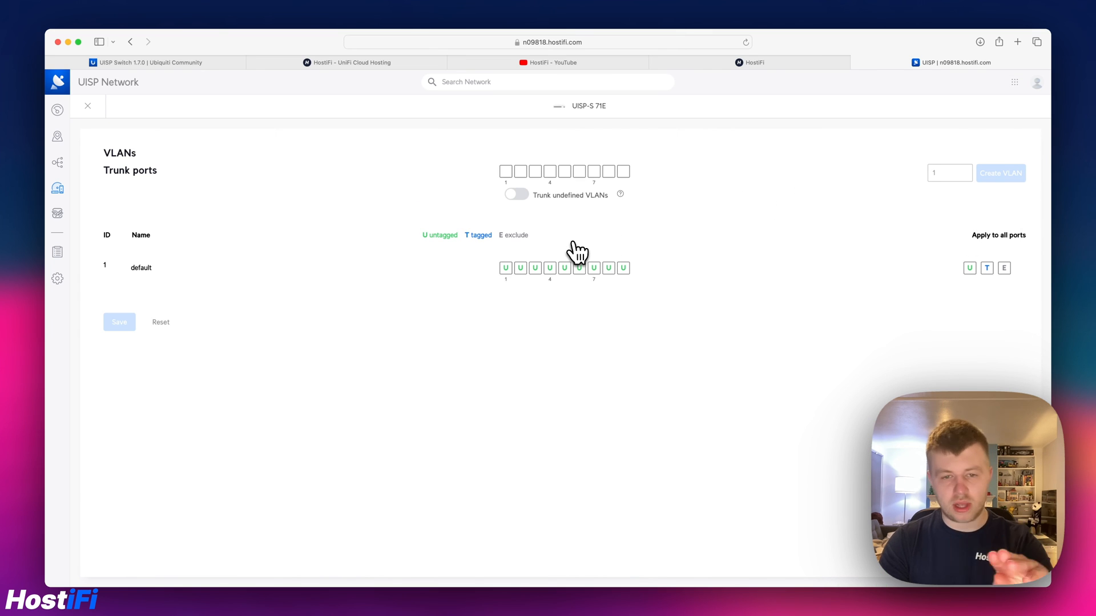
pyautogui.moveTo(366, 310)
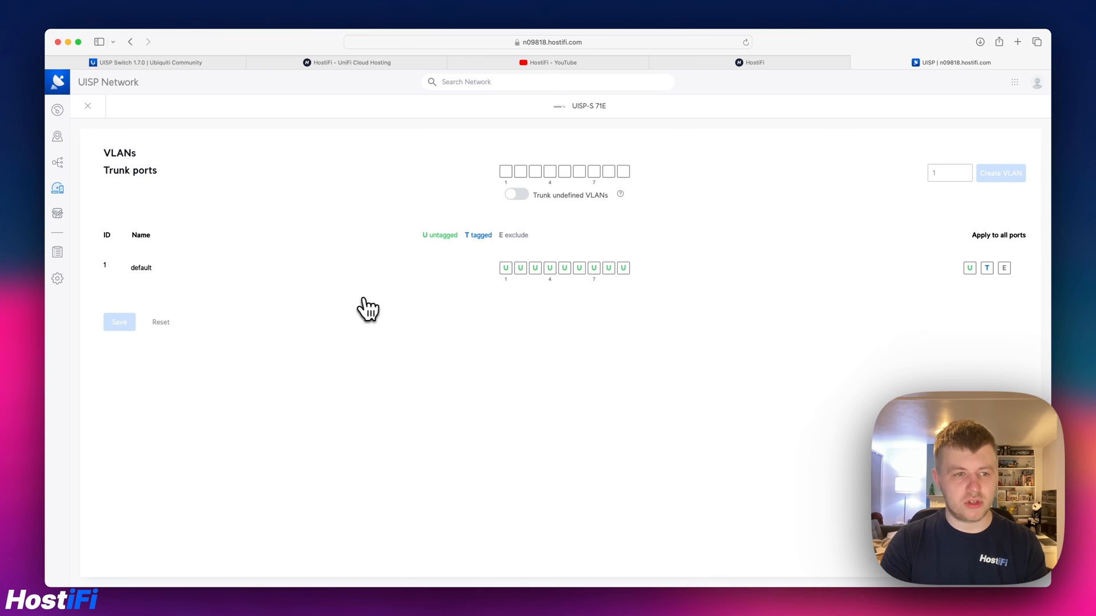
pyautogui.click(88, 105)
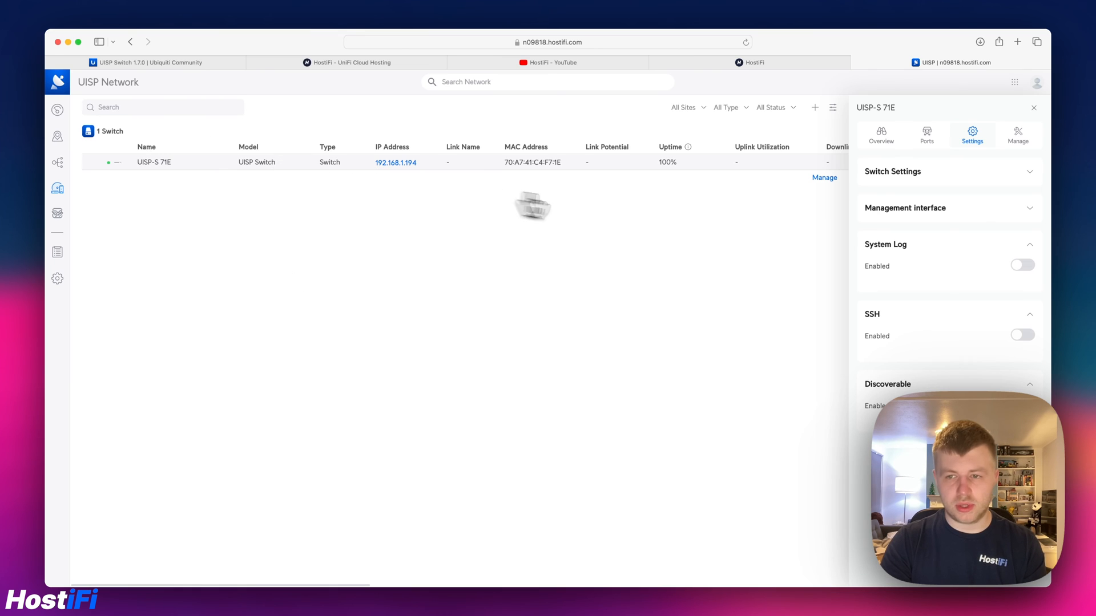
# Step: Look over the switch settings and management interface, then move to Manage
pyautogui.click(893, 171)
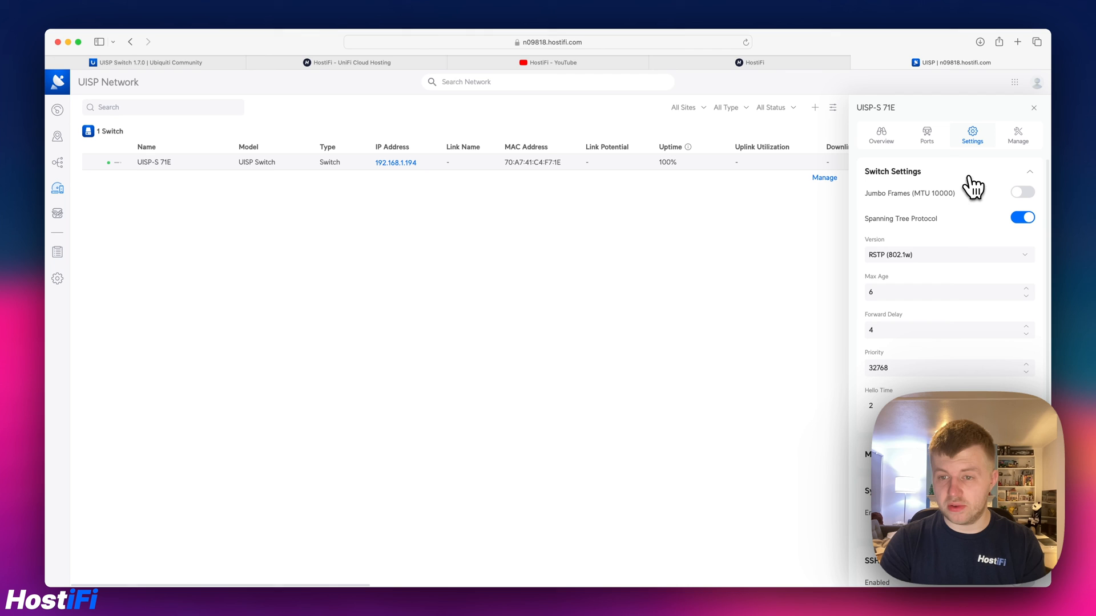
pyautogui.scroll(-3)
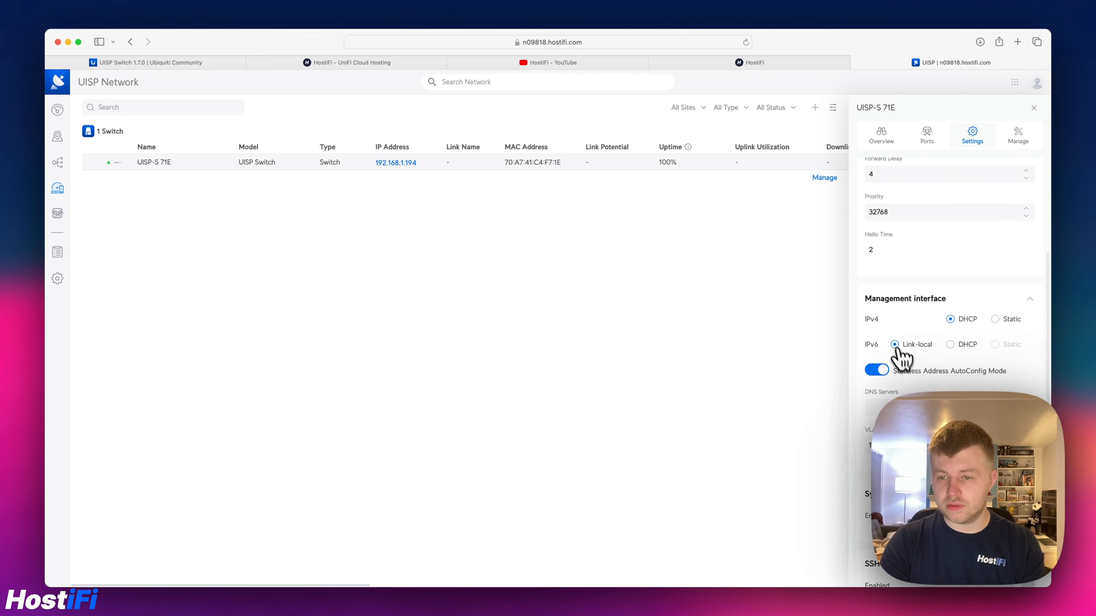
pyautogui.click(1017, 134)
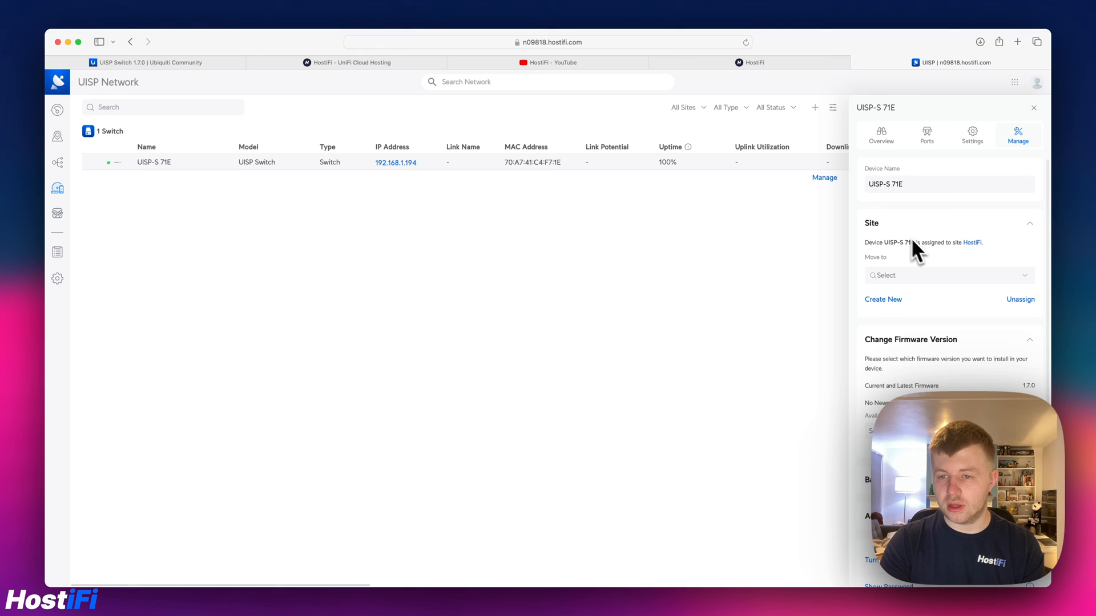
# Step: Scroll through site assignment, backups and advanced options, ending on the overview
pyautogui.scroll(-3)
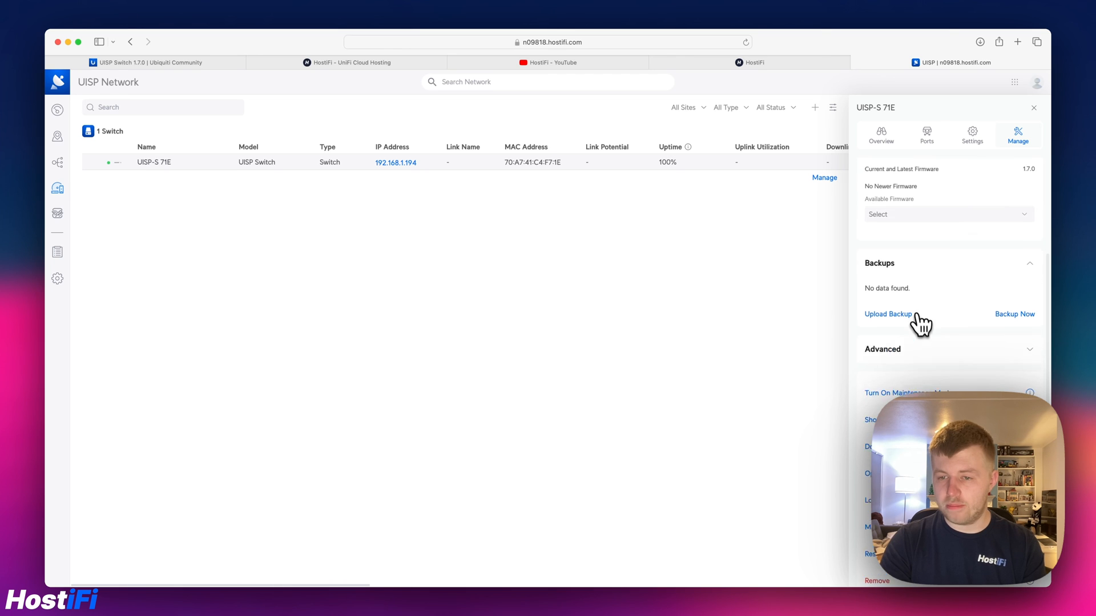
pyautogui.scroll(-3)
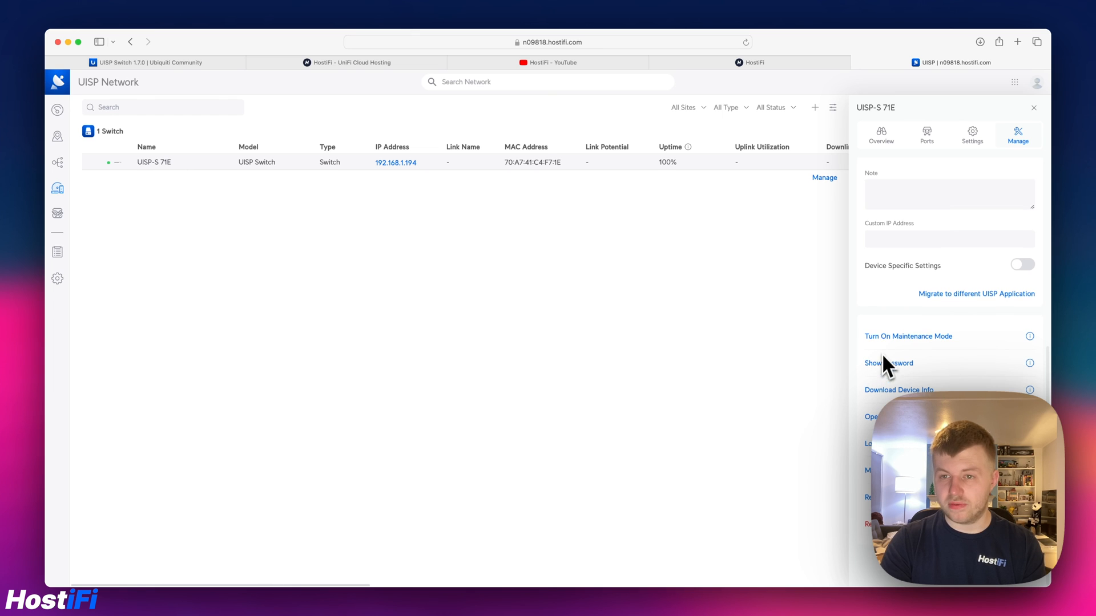
pyautogui.click(880, 135)
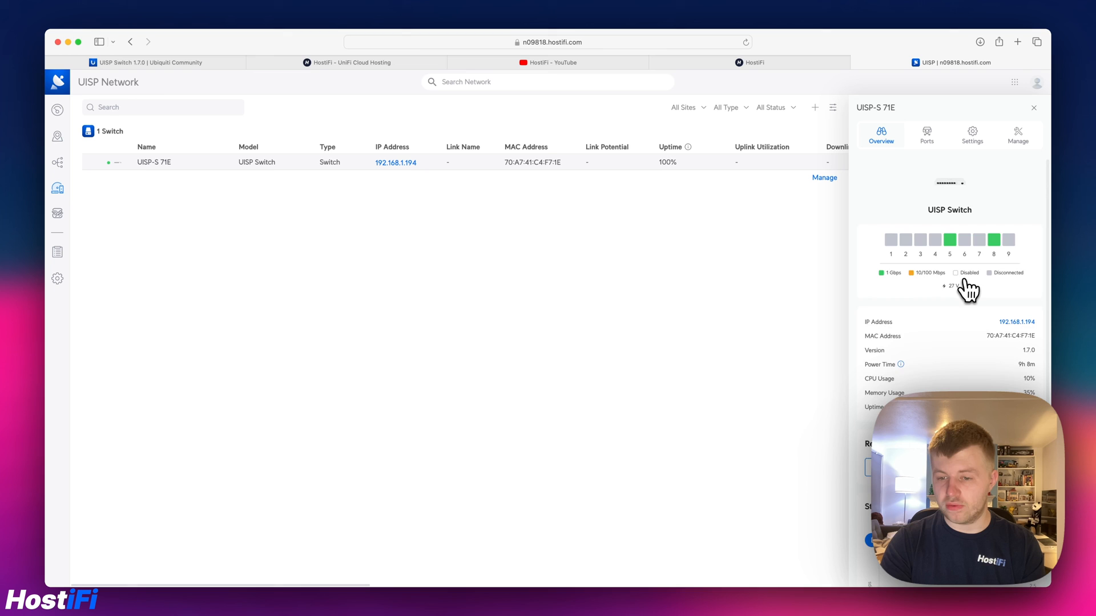
# Step: Show UISP-S 71E's 1H statistics charts for CPU, memory and per-port throughput
pyautogui.scroll(-3)
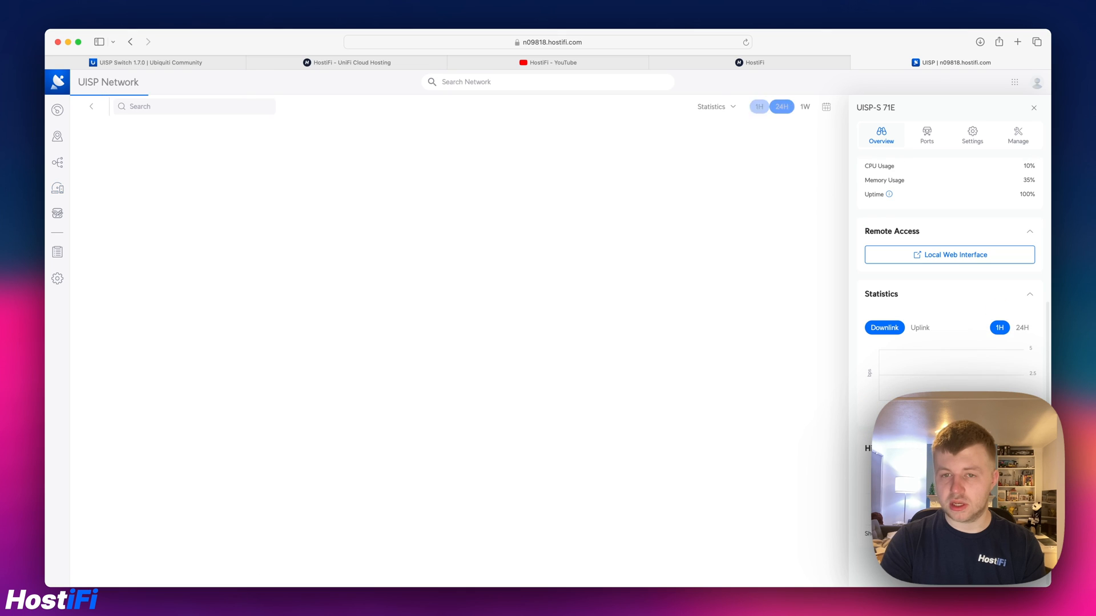
pyautogui.click(1035, 108)
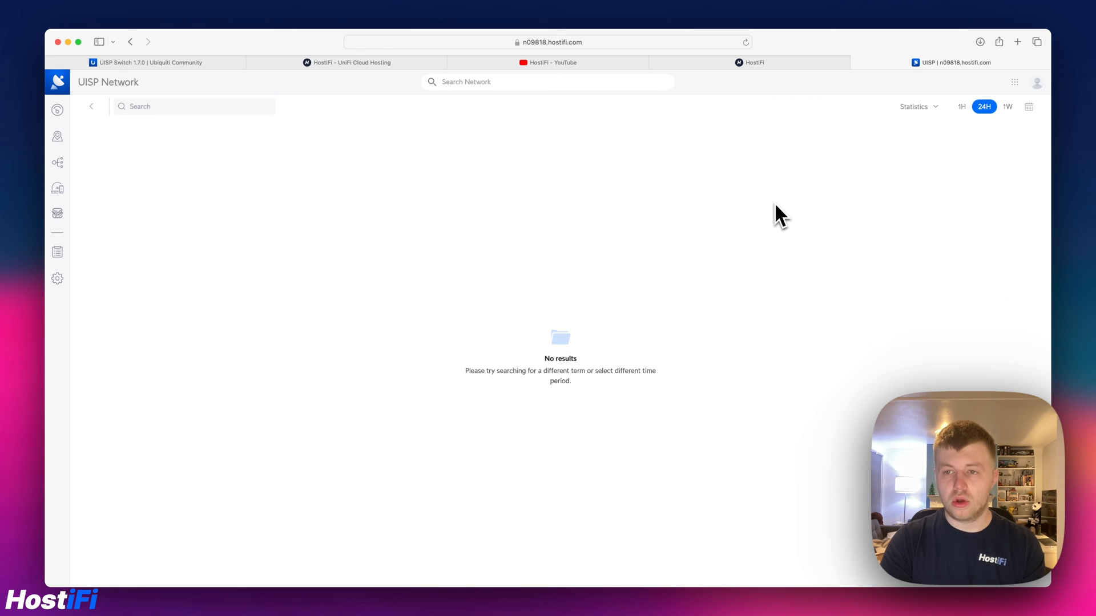
pyautogui.click(962, 106)
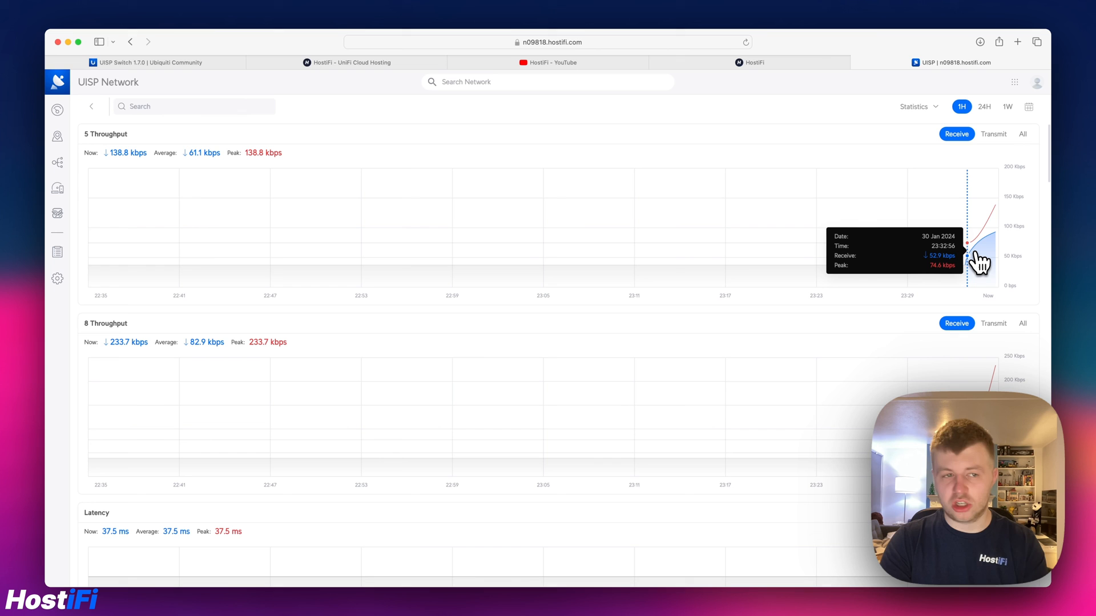
pyautogui.moveTo(1000, 250)
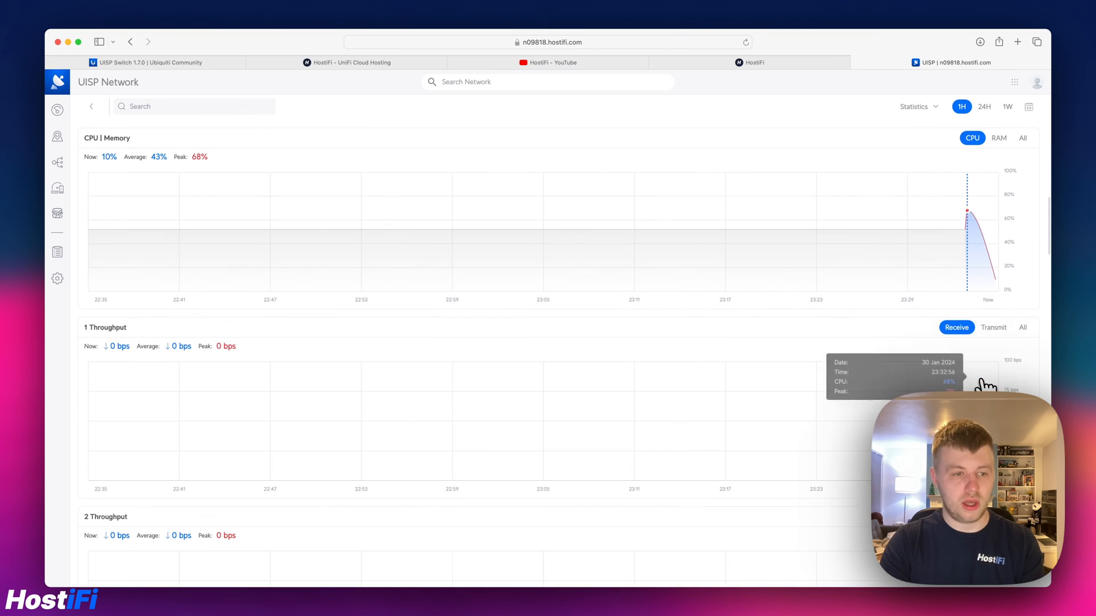
pyautogui.scroll(-3)
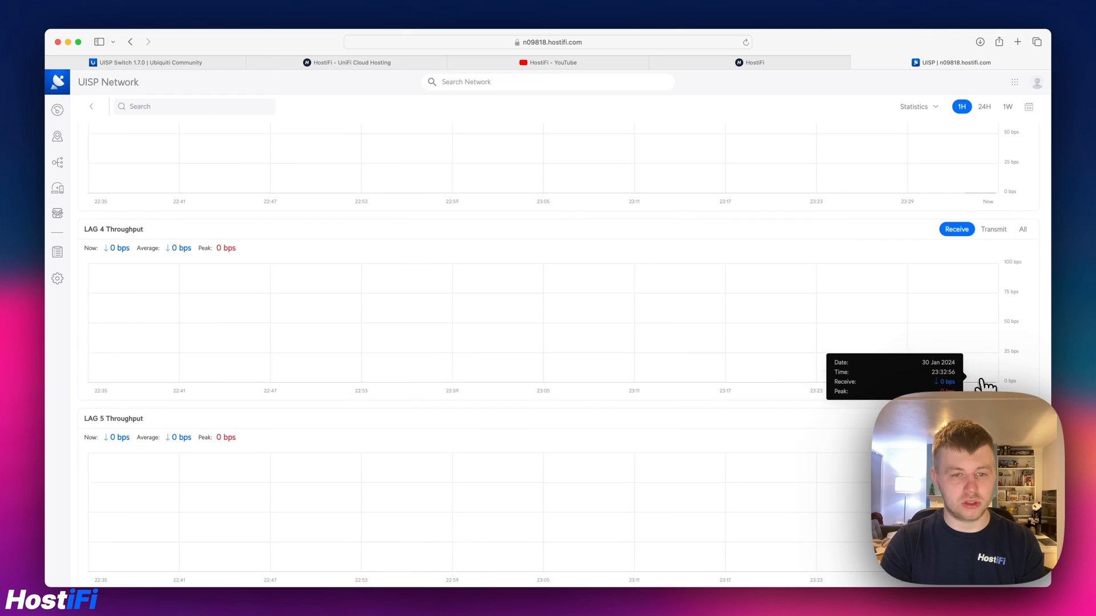